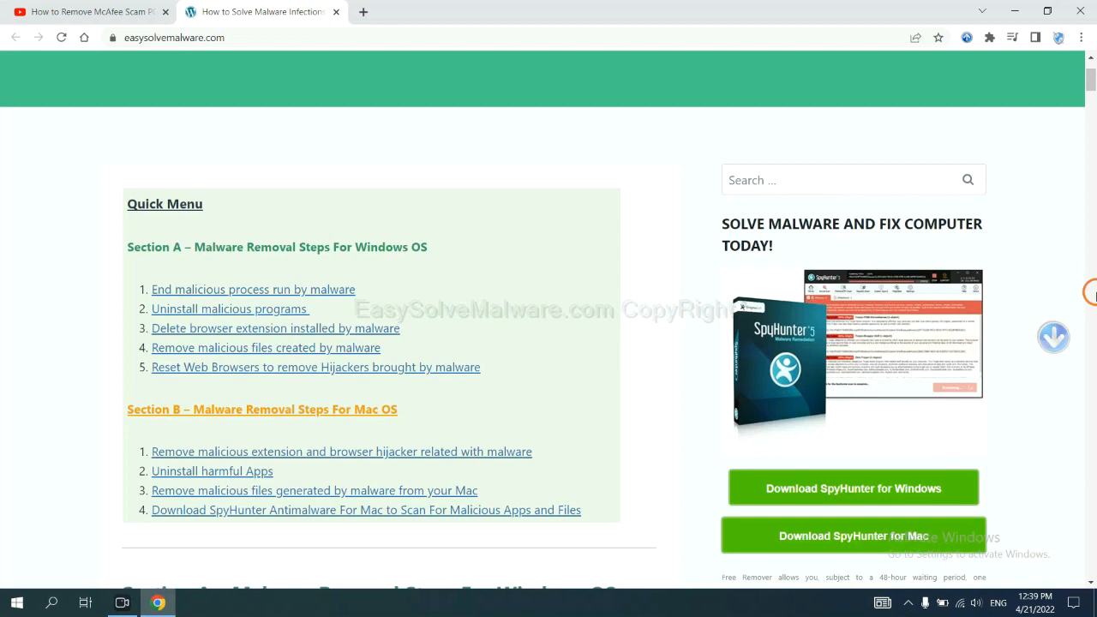
Download the SpyHunter for Windows installer from the removal page and run it
{"action": "scroll", "scroll_direction": "down", "scroll_amount": 3}
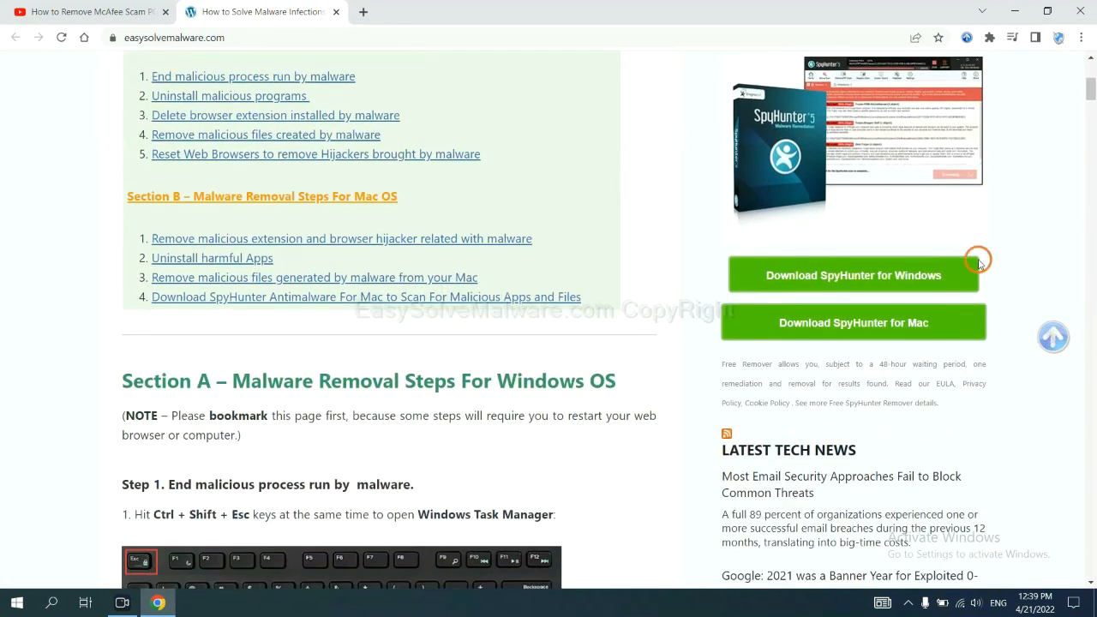
{"action": "left_click", "coordinate": [853, 275]}
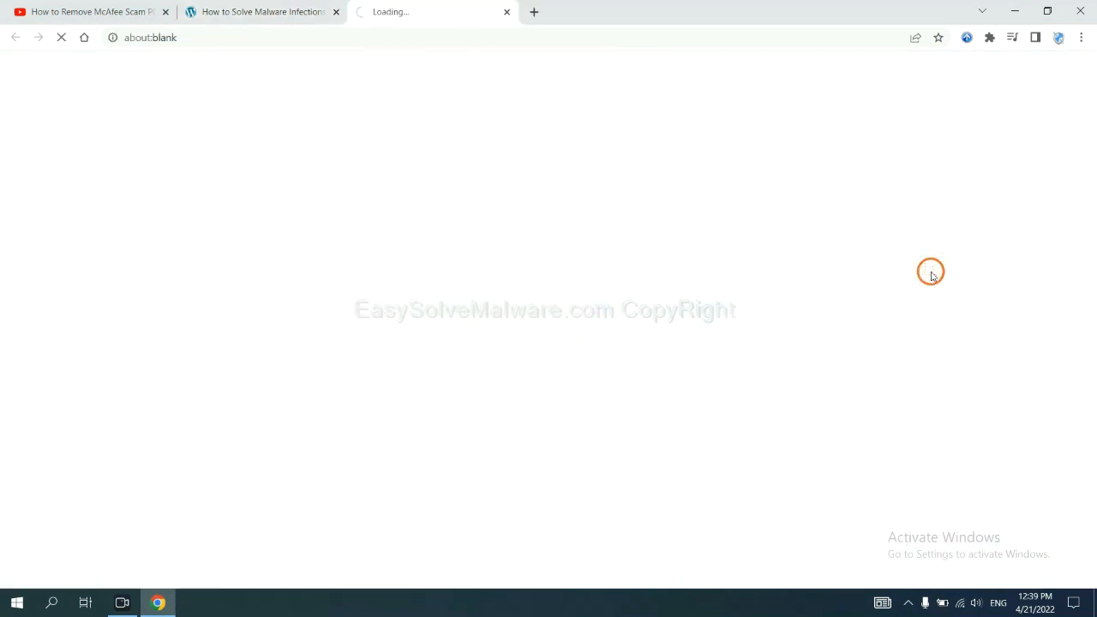
{"action": "left_click", "coordinate": [852, 275]}
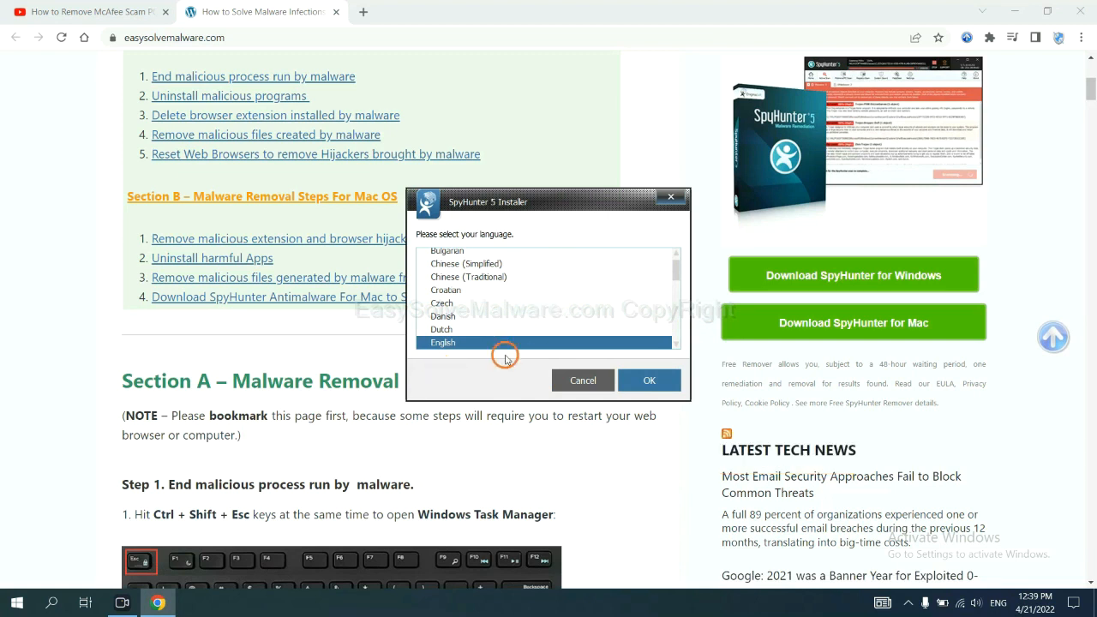
Install SpyHunter 5 in English and accept the license agreement
{"action": "left_click", "coordinate": [649, 380]}
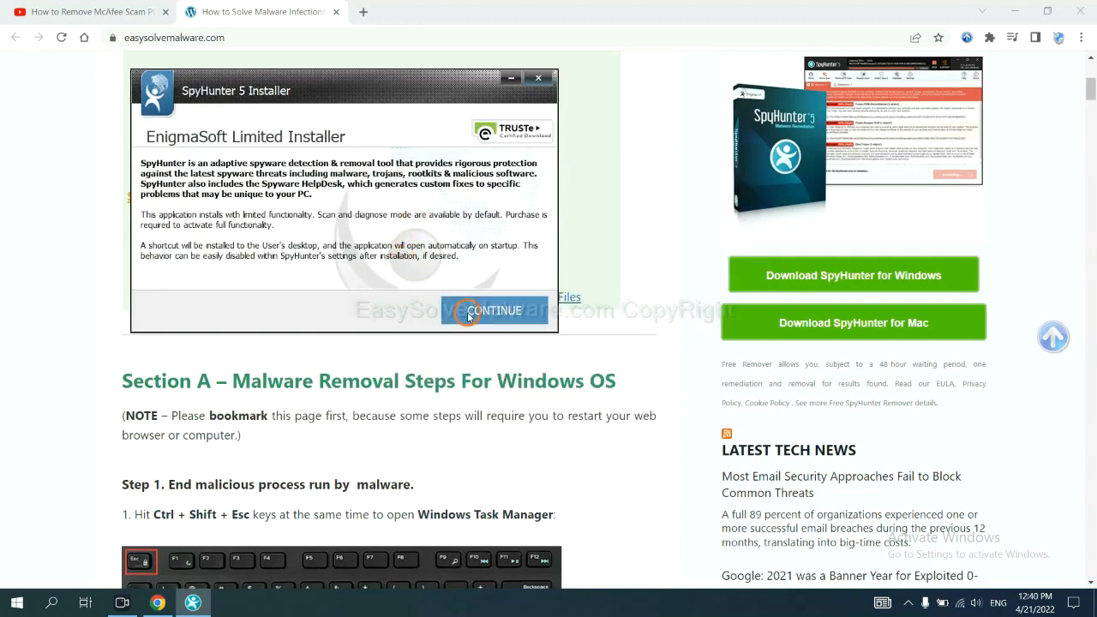
{"action": "left_click", "coordinate": [495, 310]}
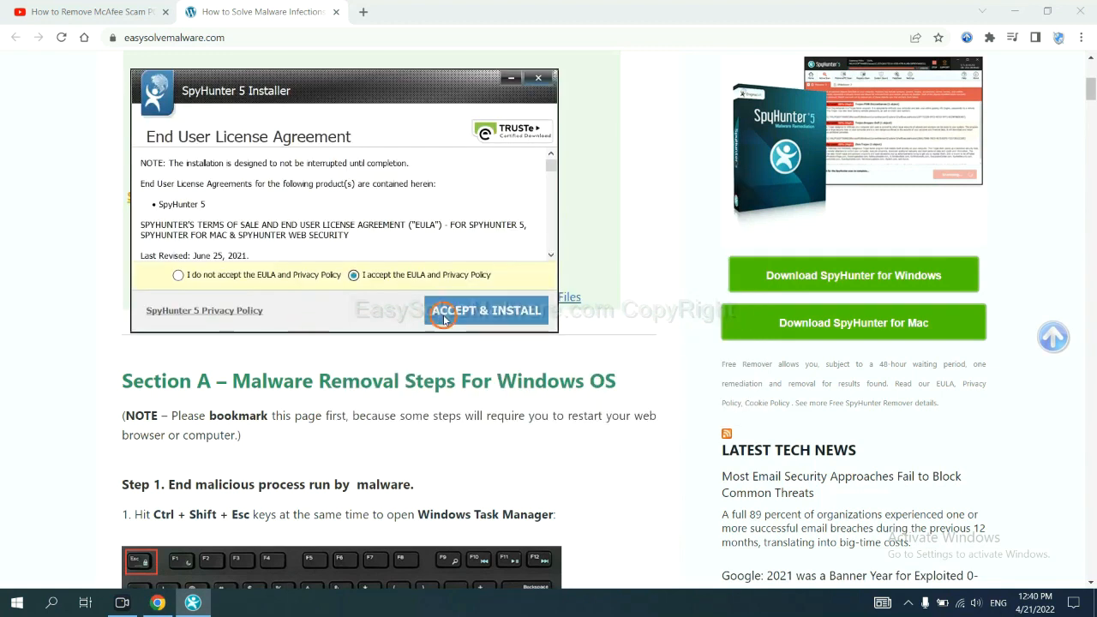
{"action": "left_click", "coordinate": [487, 310]}
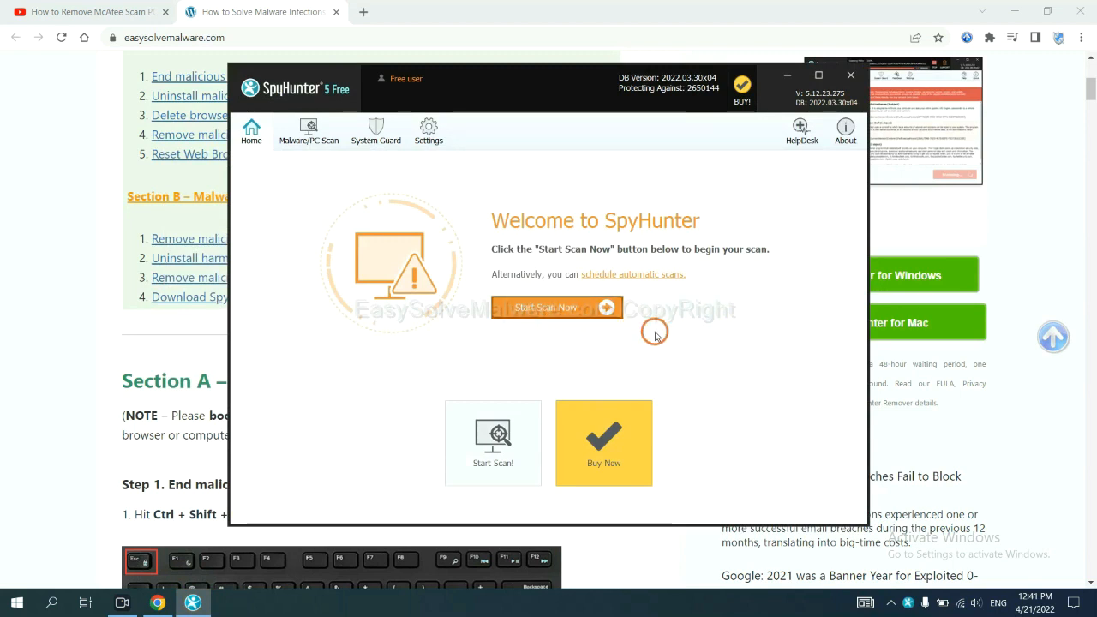
Run 'Start Scan Now' from the SpyHunter 5 Home screen
{"action": "left_click", "coordinate": [556, 307]}
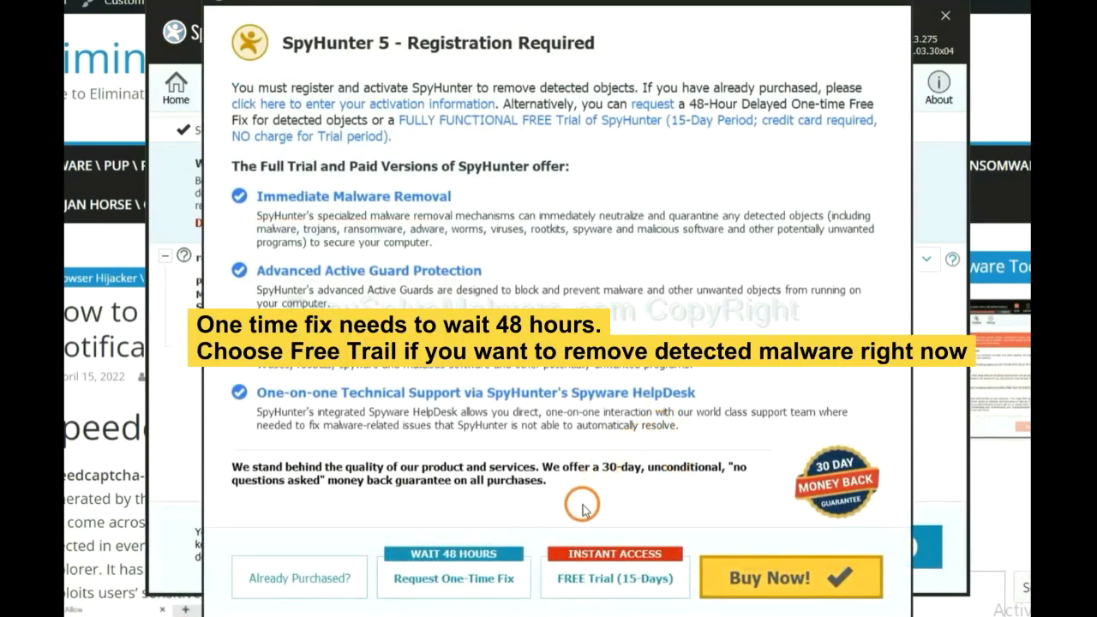
{"action": "mouse_move", "coordinate": [598, 506]}
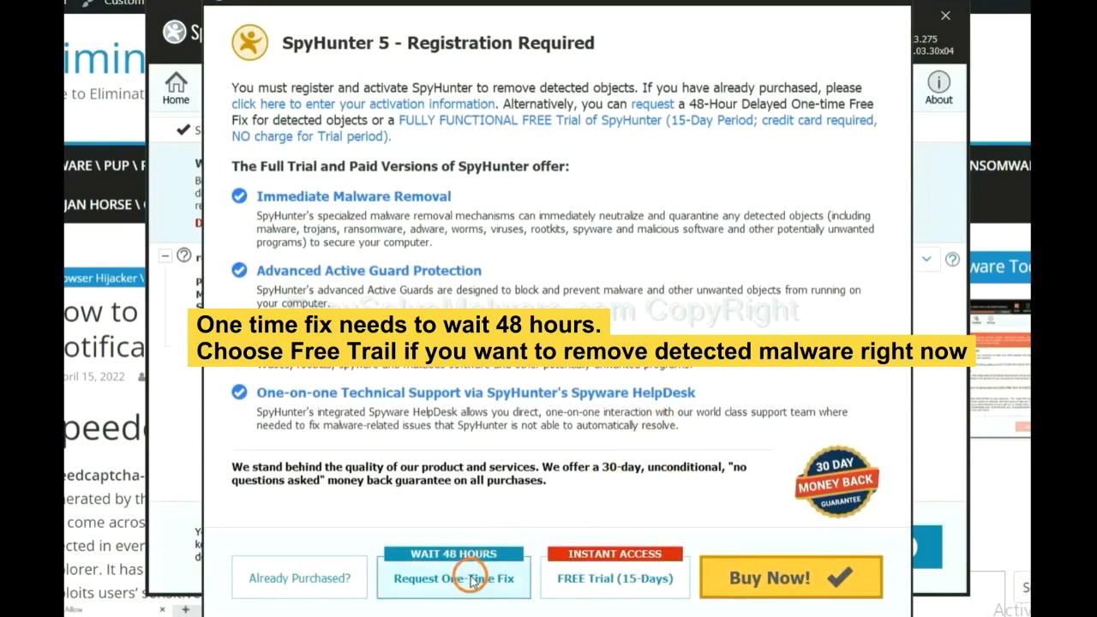
{"action": "mouse_move", "coordinate": [604, 587]}
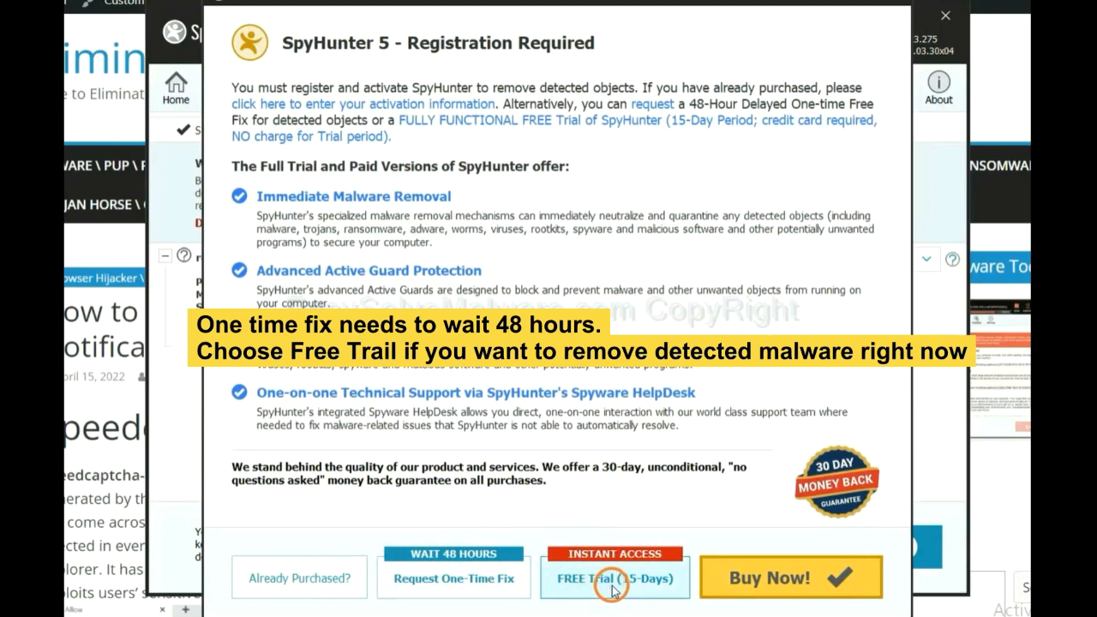
{"action": "mouse_move", "coordinate": [574, 585]}
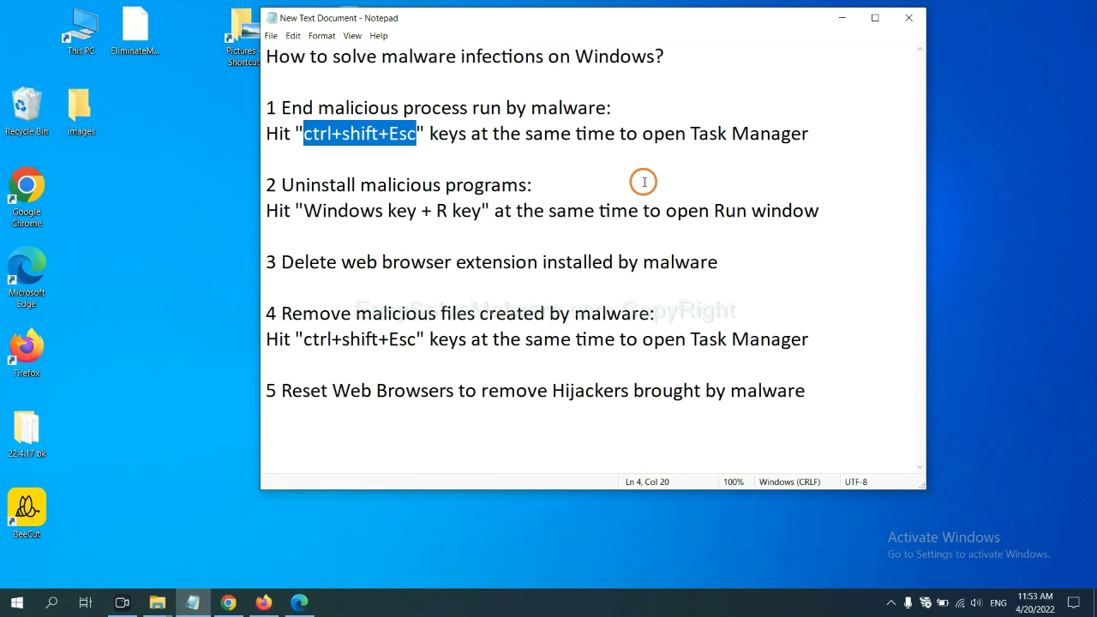
End the malicious process in Task Manager, then close Task Manager
{"action": "left_click", "coordinate": [401, 133]}
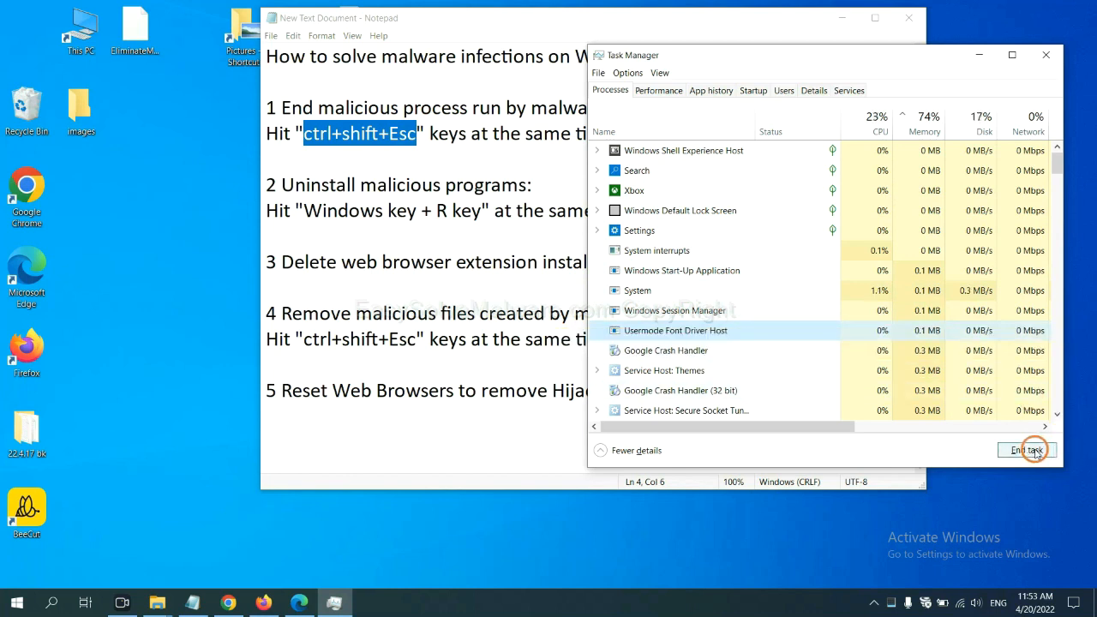
{"action": "left_click", "coordinate": [1026, 450]}
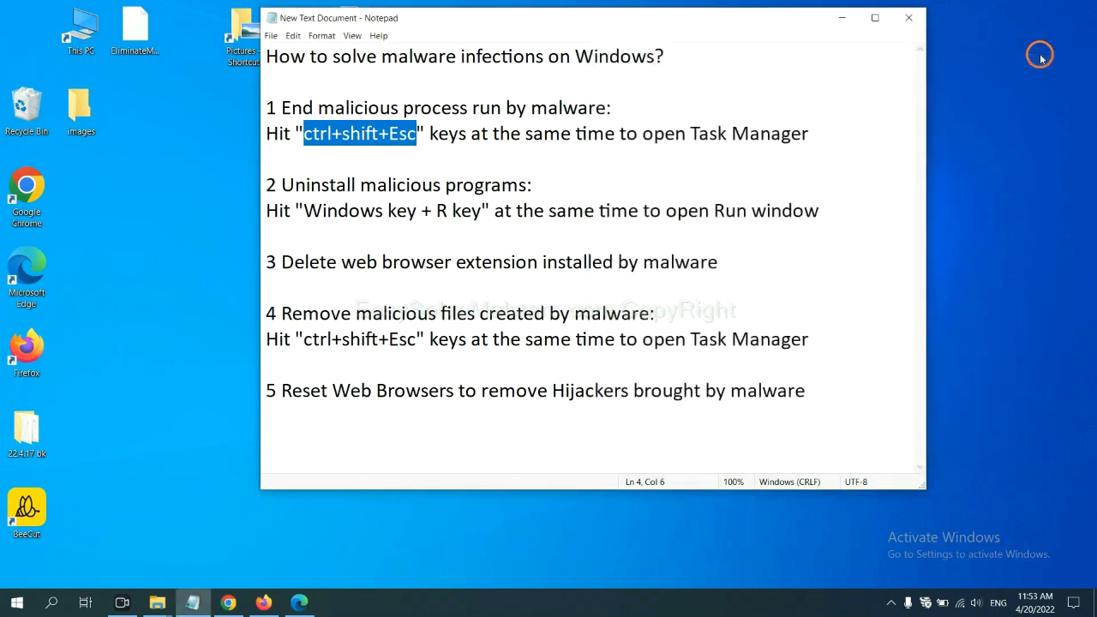
{"action": "left_click", "coordinate": [500, 206]}
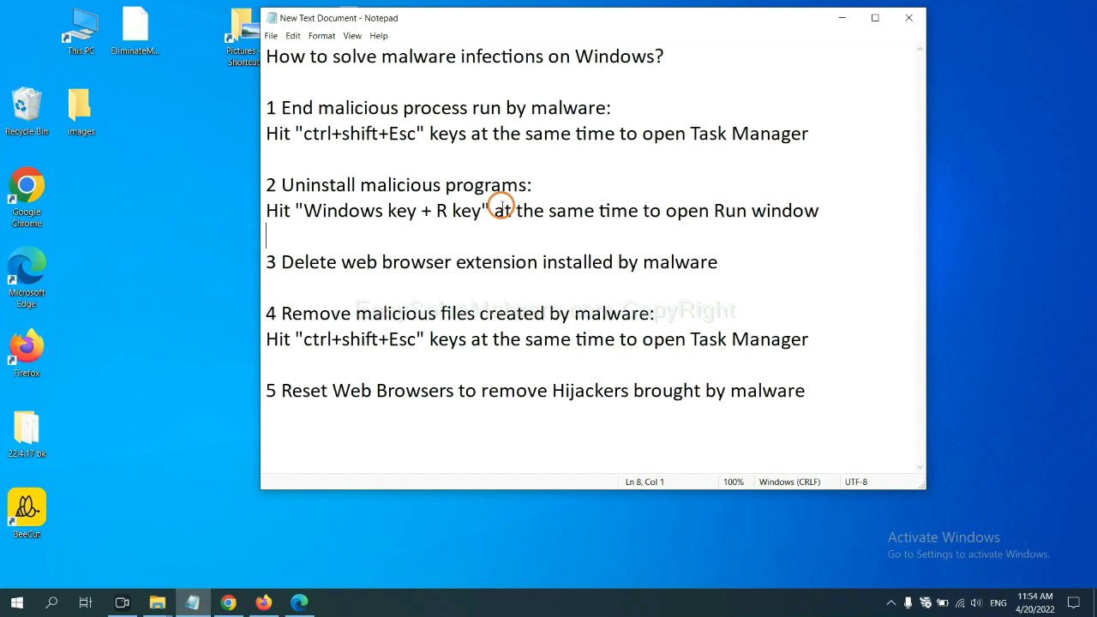
Highlight the Windows+R note, then run 'control panel' from the Run dialog
{"action": "double_click", "coordinate": [314, 210]}
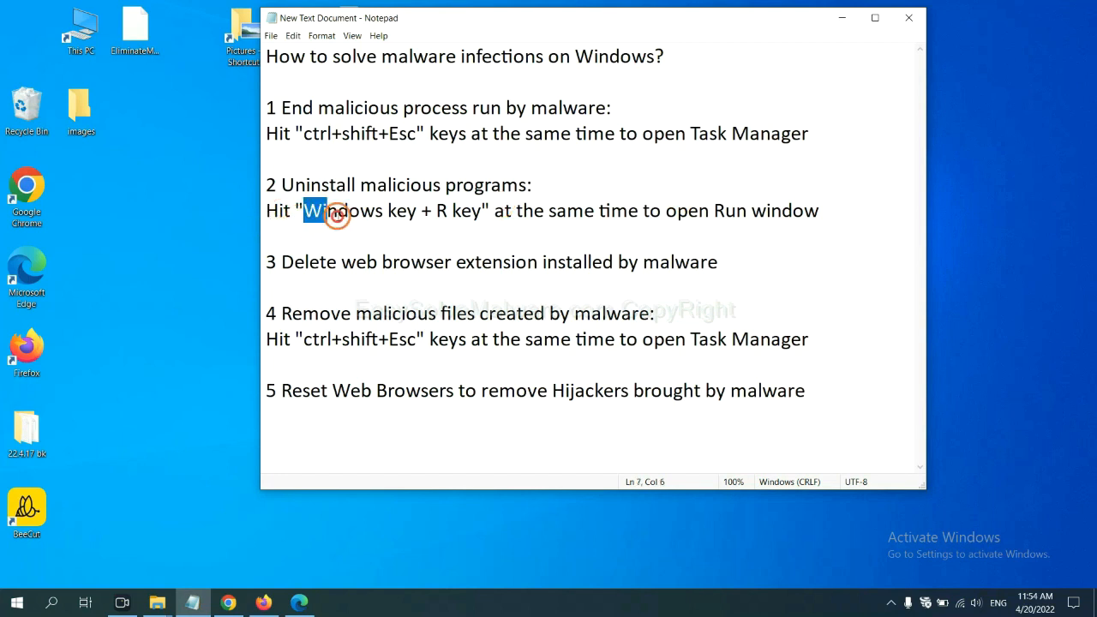
{"action": "left_click_drag", "start_coordinate": [312, 211], "coordinate": [480, 211]}
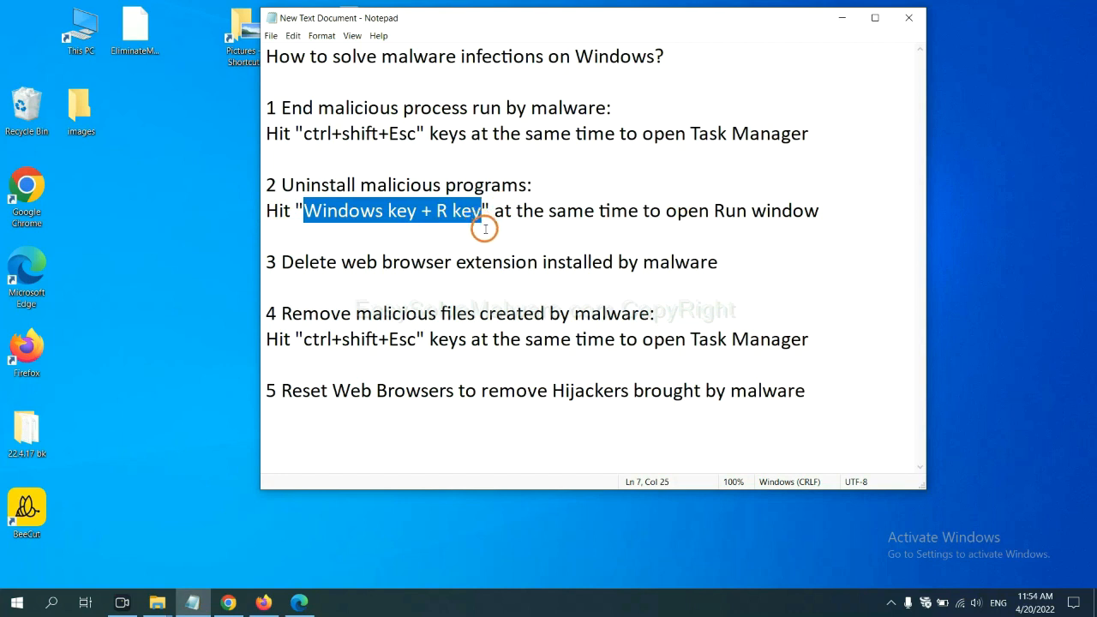
{"action": "key", "text": "Win+r"}
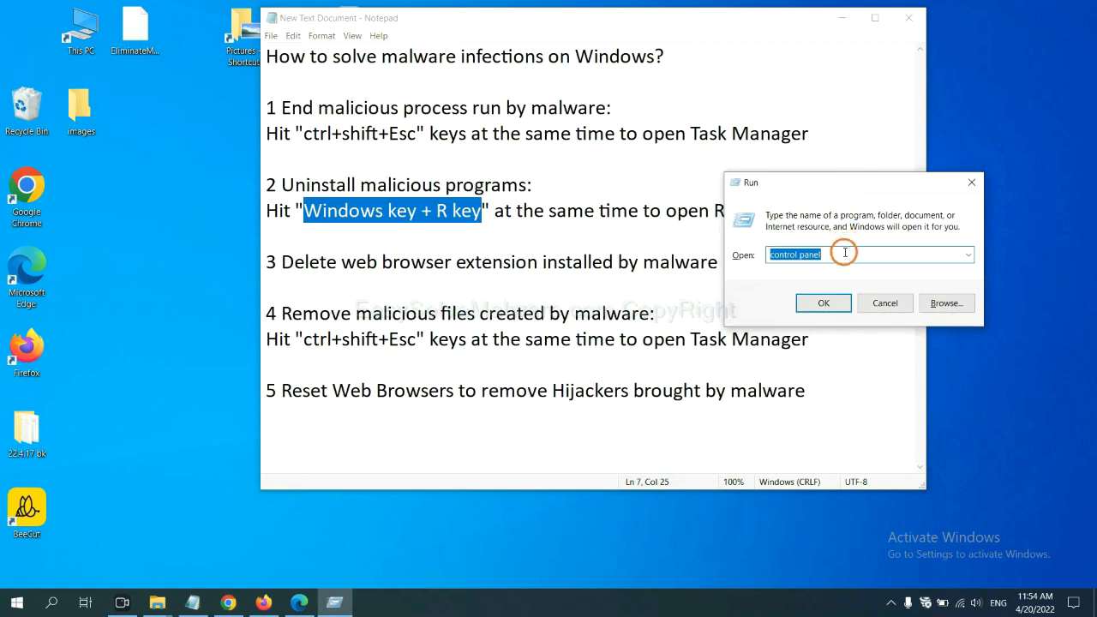
{"action": "left_click", "coordinate": [840, 254]}
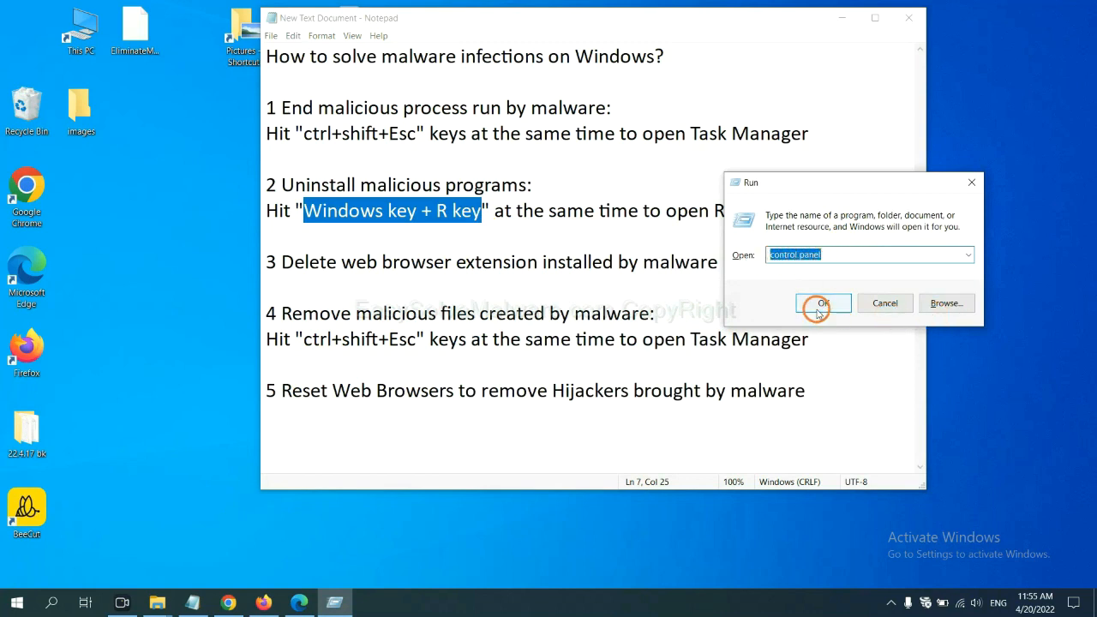
{"action": "left_click", "coordinate": [822, 302]}
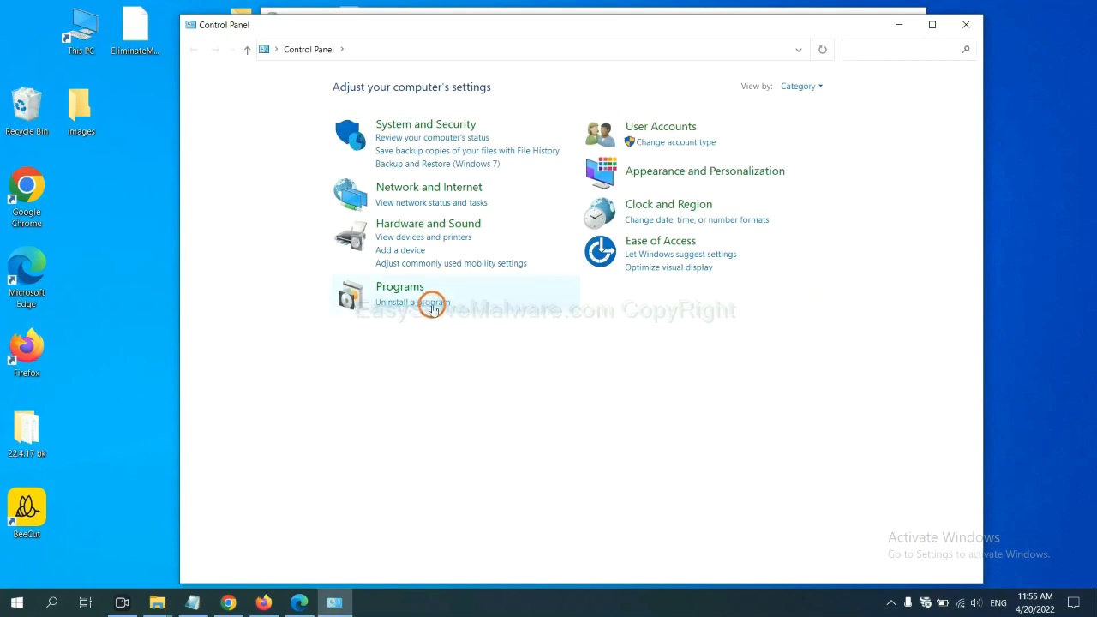
Open 'Uninstall a program' in Control Panel and select the suspected malicious program
{"action": "left_click", "coordinate": [412, 301]}
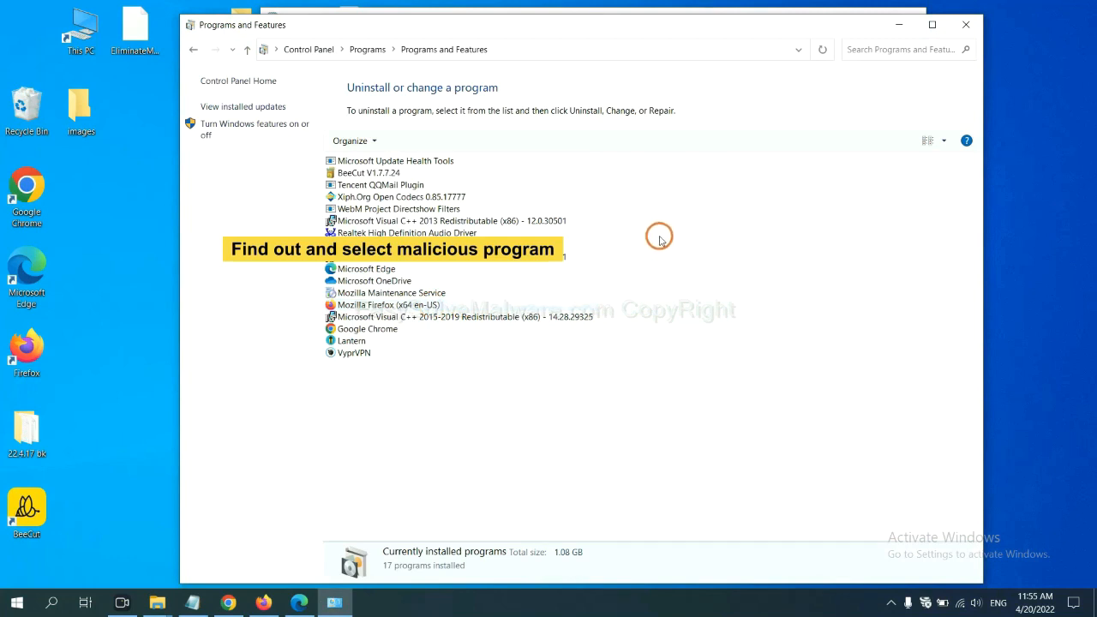
{"action": "mouse_move", "coordinate": [665, 233]}
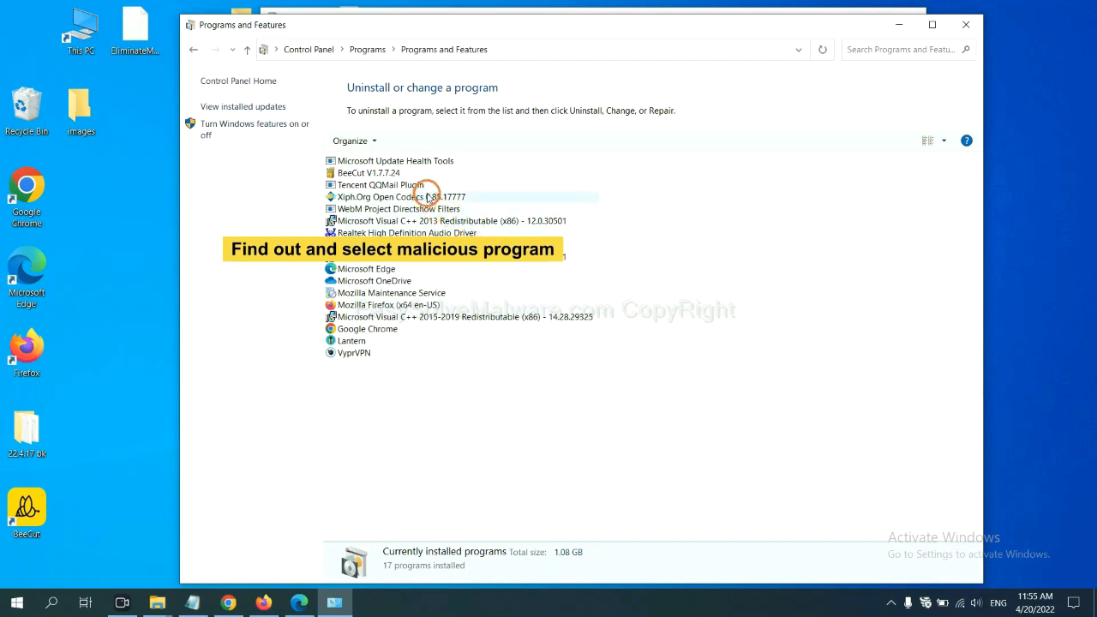
{"action": "left_click", "coordinate": [401, 196]}
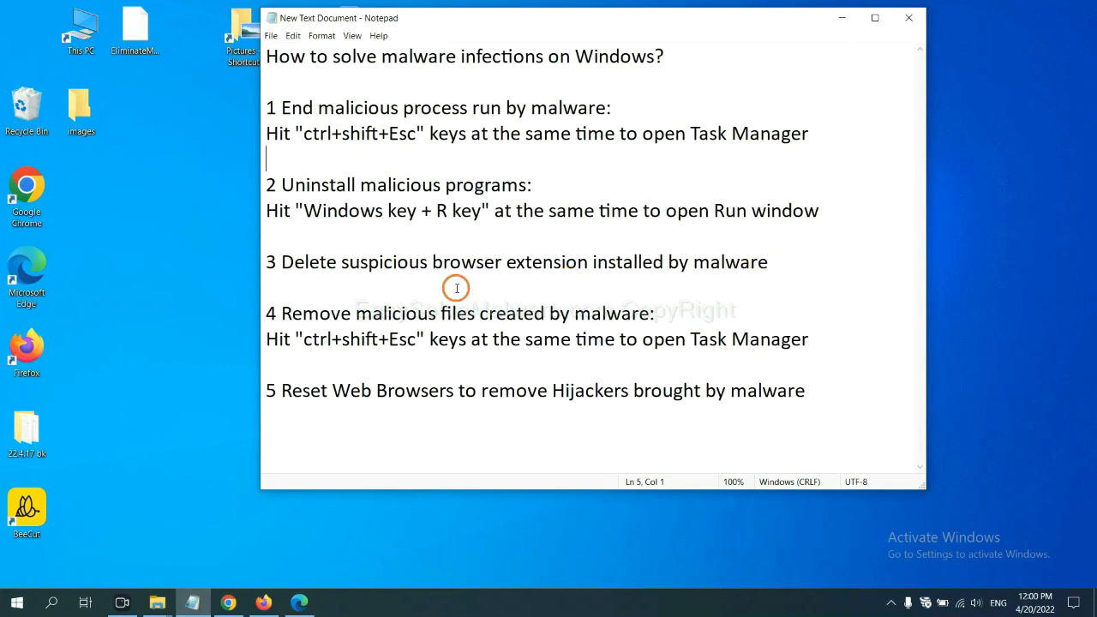
{"action": "mouse_move", "coordinate": [444, 290]}
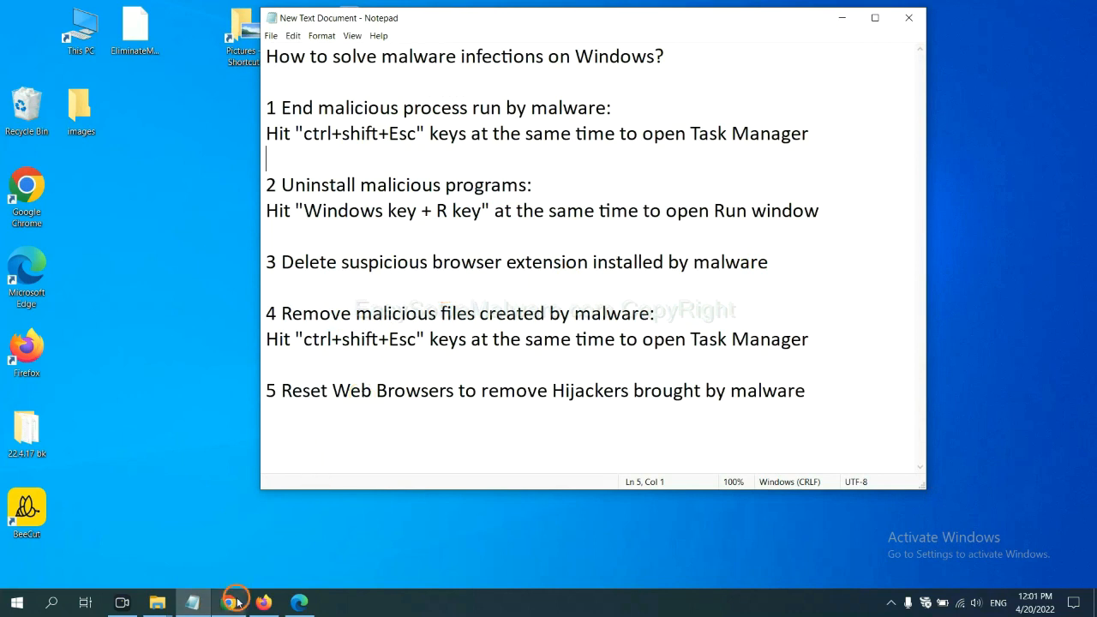
In Chrome, open More tools > Extensions to show the Scroll To Top extension
{"action": "left_click", "coordinate": [227, 603]}
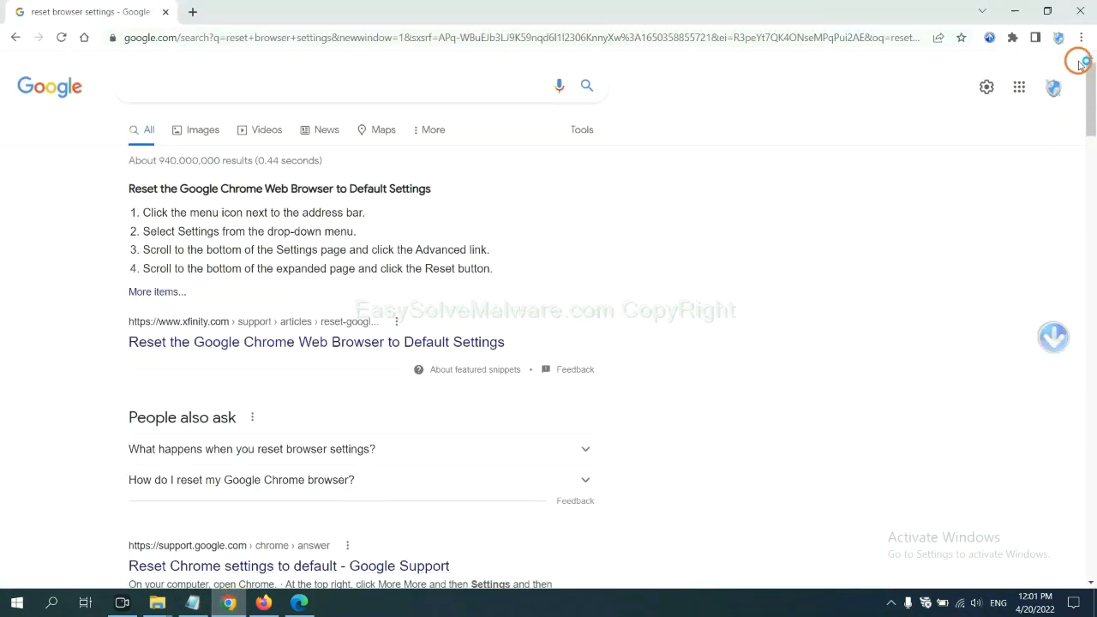
{"action": "left_click", "coordinate": [1081, 38]}
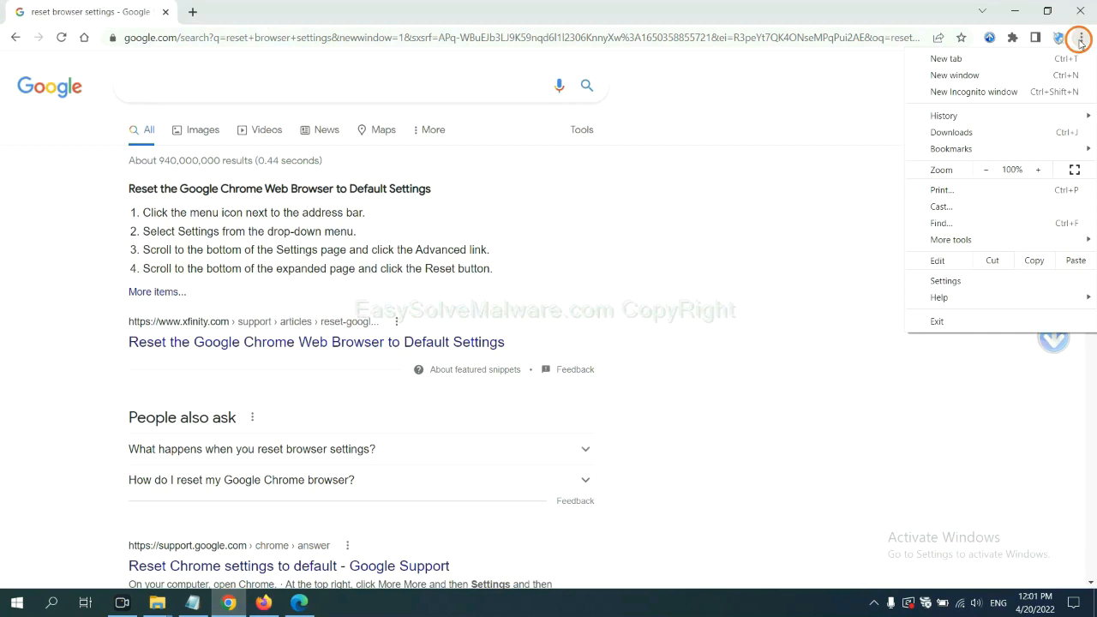
{"action": "left_click", "coordinate": [950, 239]}
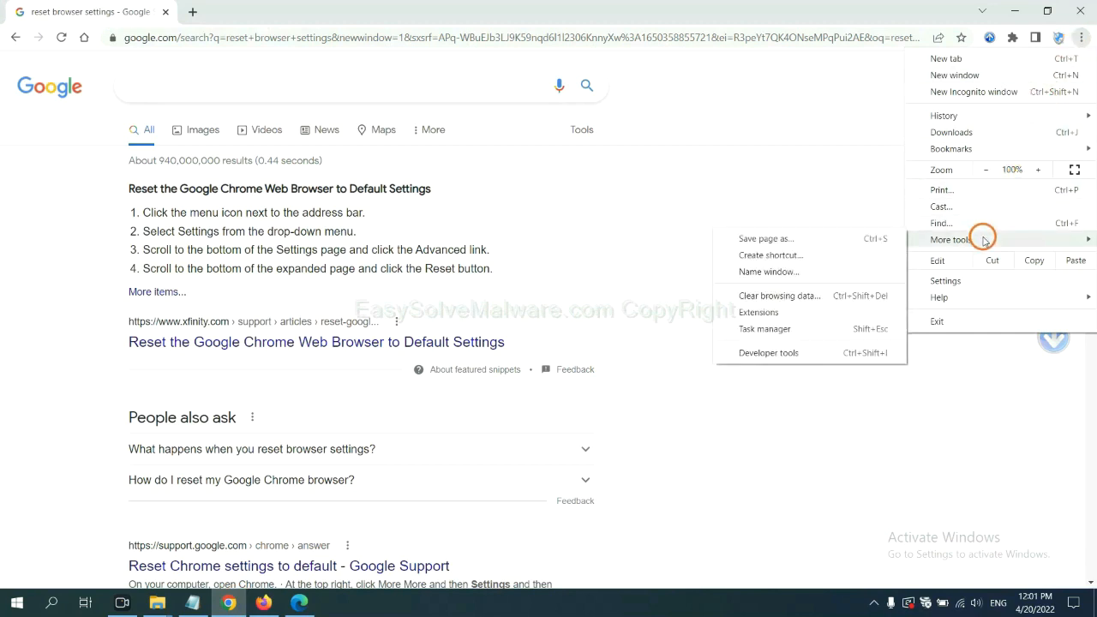
{"action": "mouse_move", "coordinate": [805, 296]}
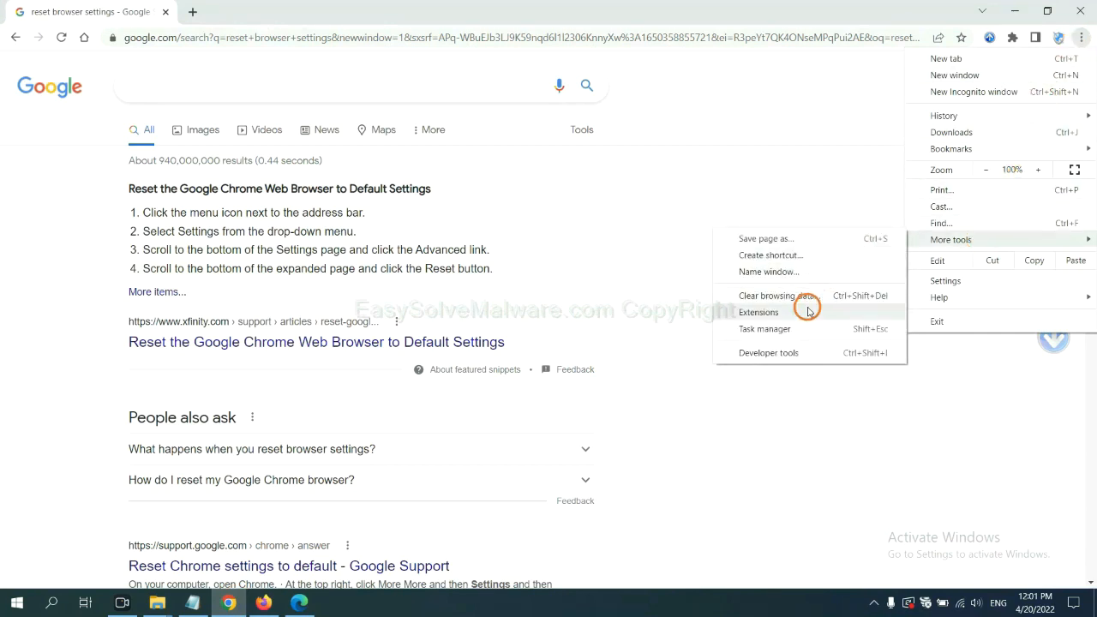
{"action": "left_click", "coordinate": [757, 312]}
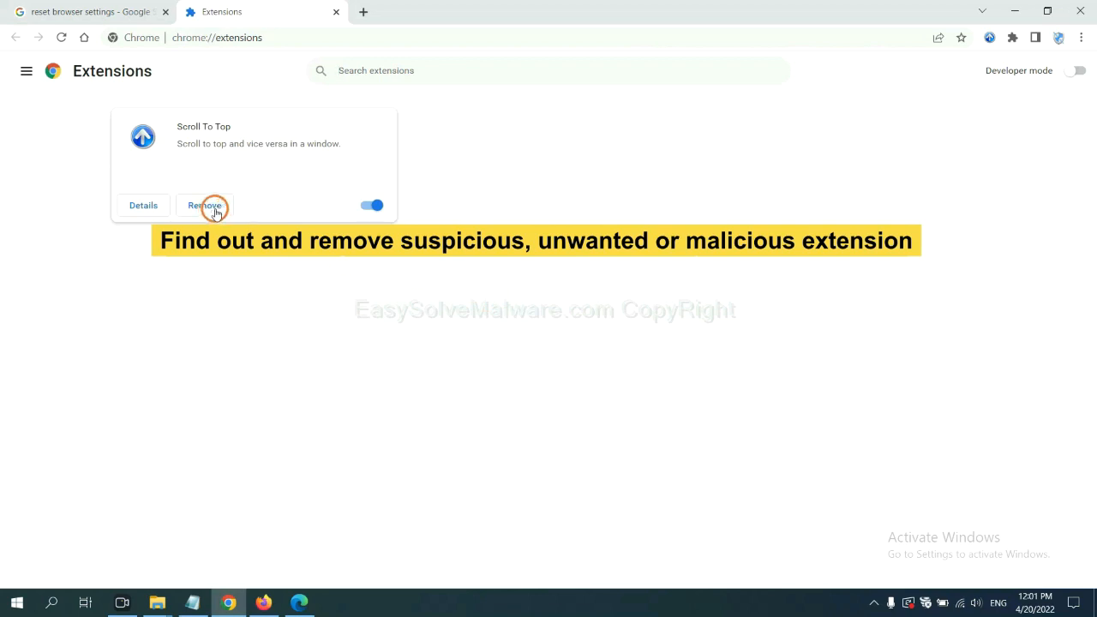
In Firefox, open Add-ons and themes and the GIPHY for Firefox options
{"action": "left_click", "coordinate": [263, 603]}
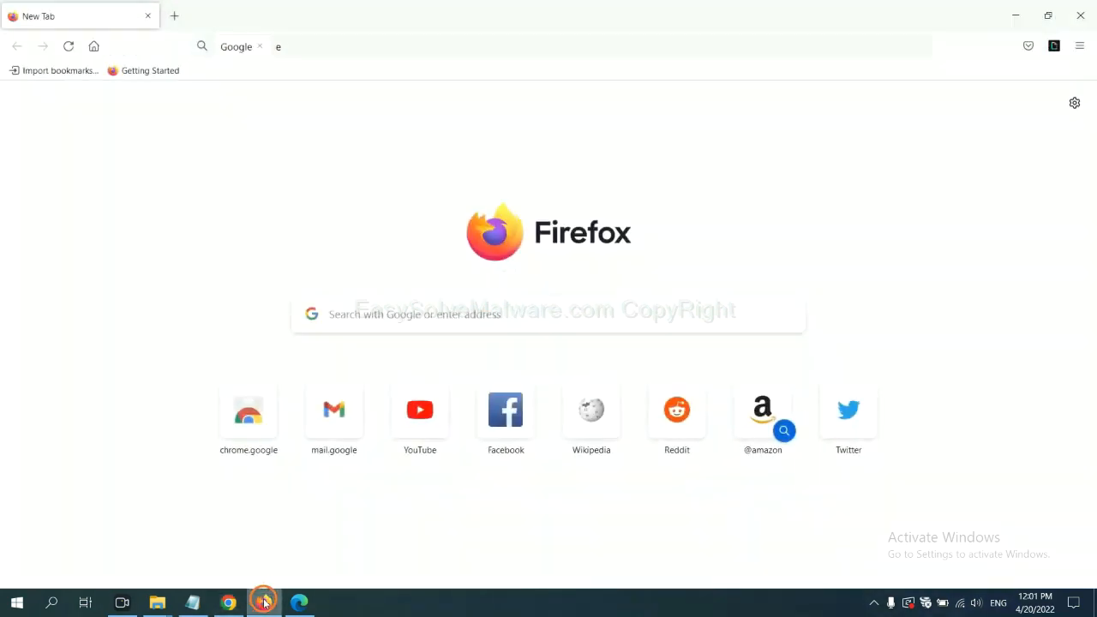
{"action": "left_click", "coordinate": [1080, 45]}
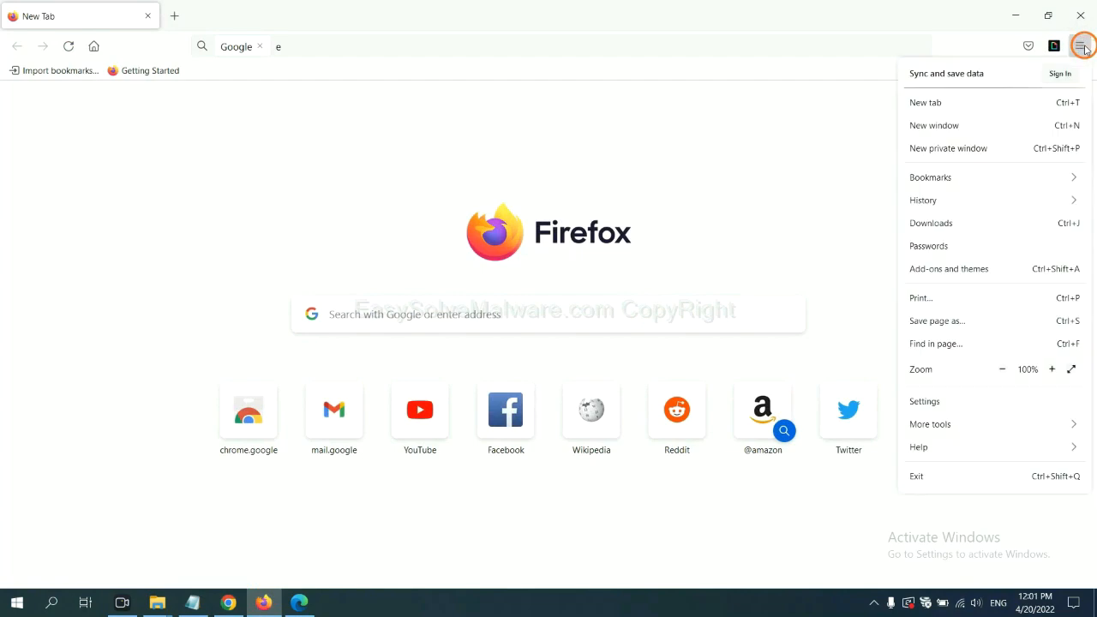
{"action": "mouse_move", "coordinate": [988, 178]}
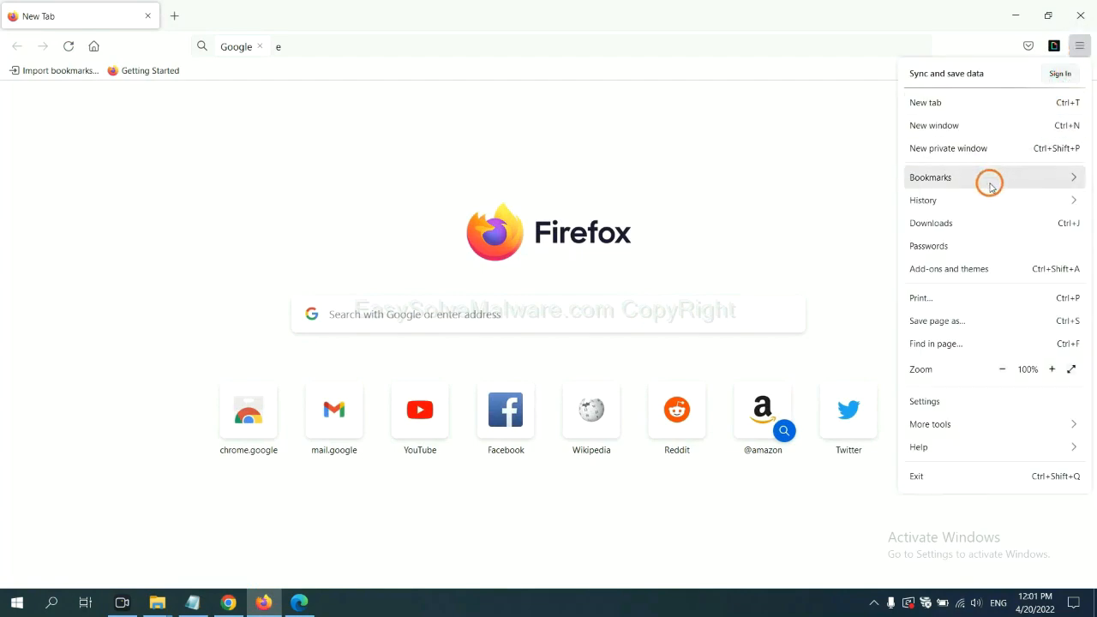
{"action": "mouse_move", "coordinate": [958, 268]}
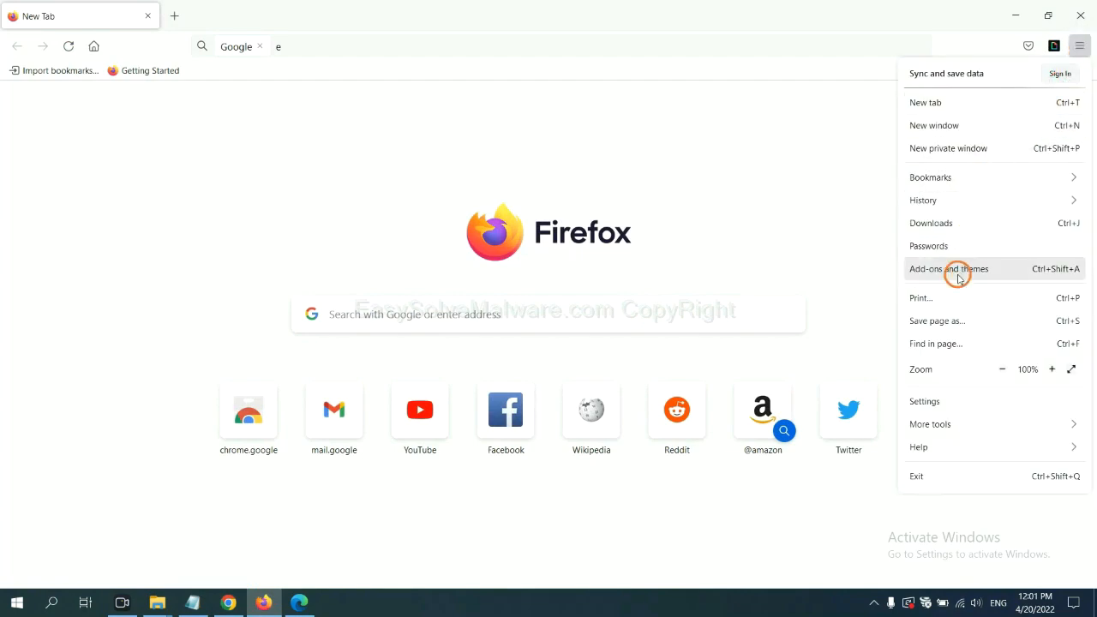
{"action": "left_click", "coordinate": [949, 268]}
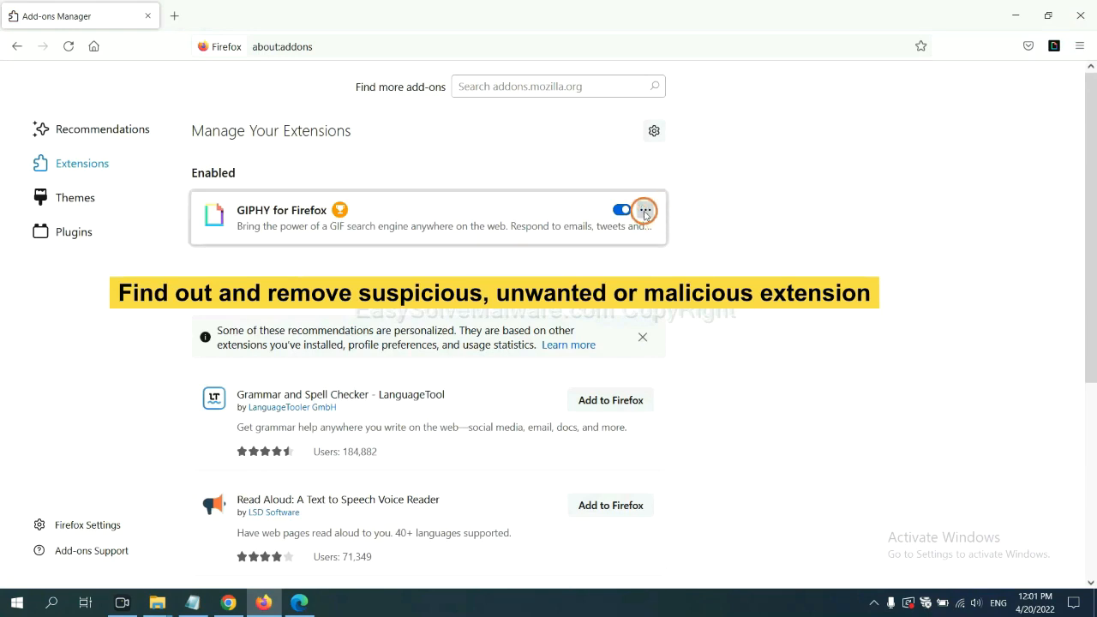
{"action": "left_click", "coordinate": [645, 209]}
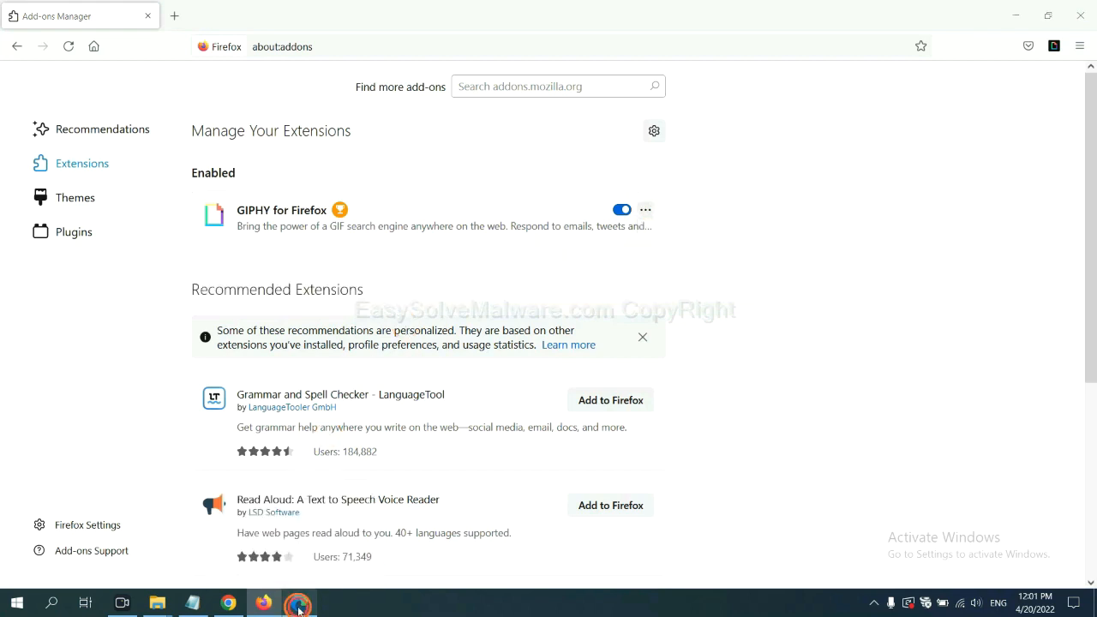
In Edge, open the Extensions page and remove ArcVpn Free Fast VPN Proxy
{"action": "left_click", "coordinate": [299, 602]}
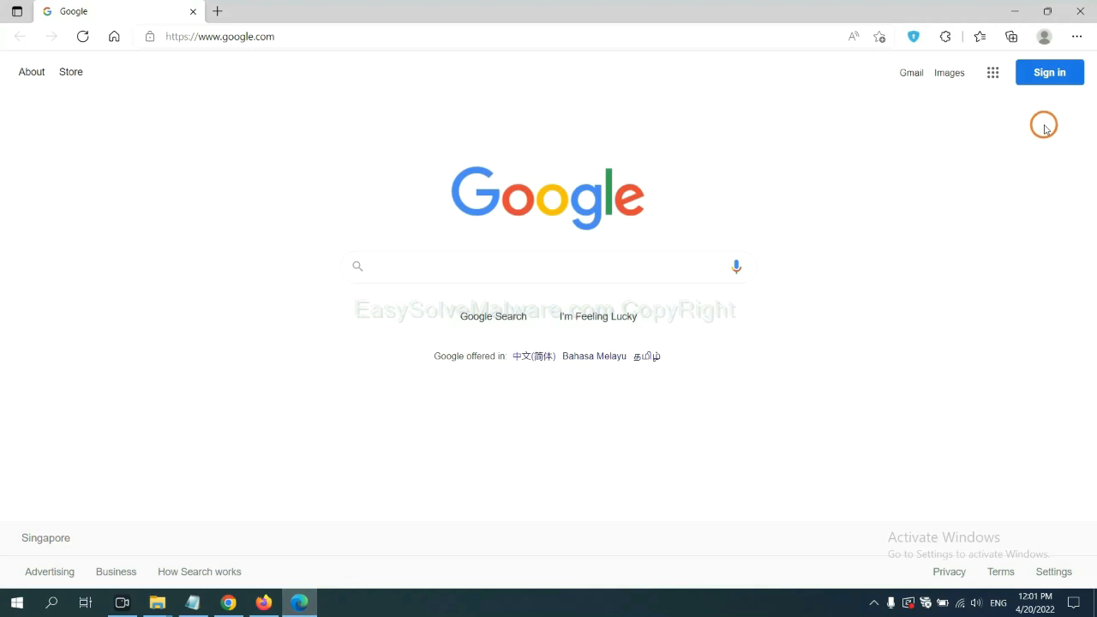
{"action": "left_click", "coordinate": [1076, 36]}
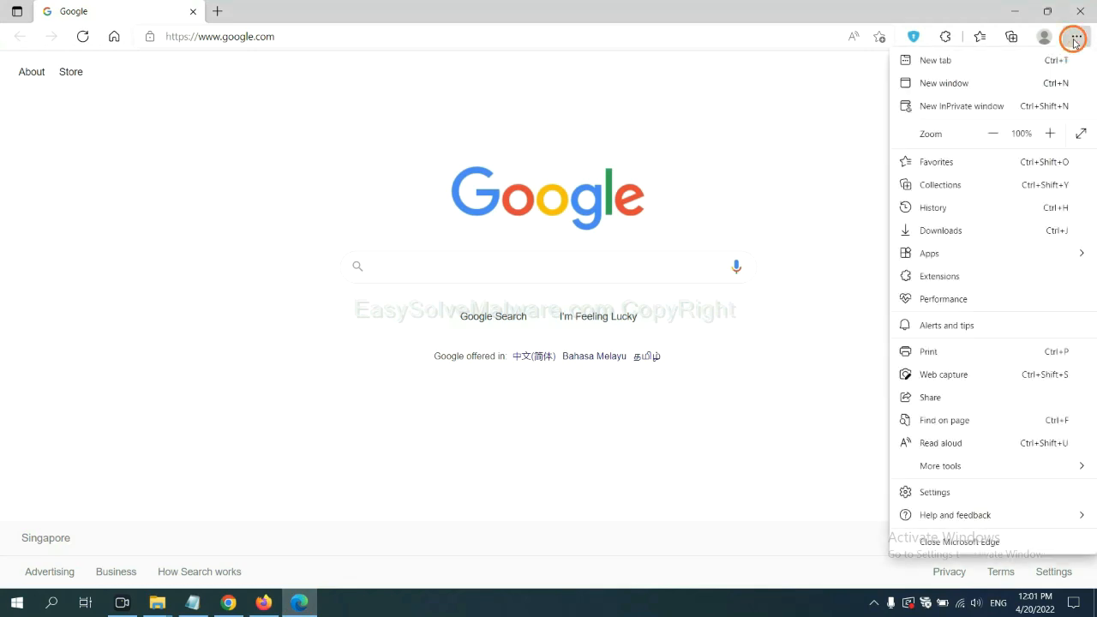
{"action": "mouse_move", "coordinate": [942, 275]}
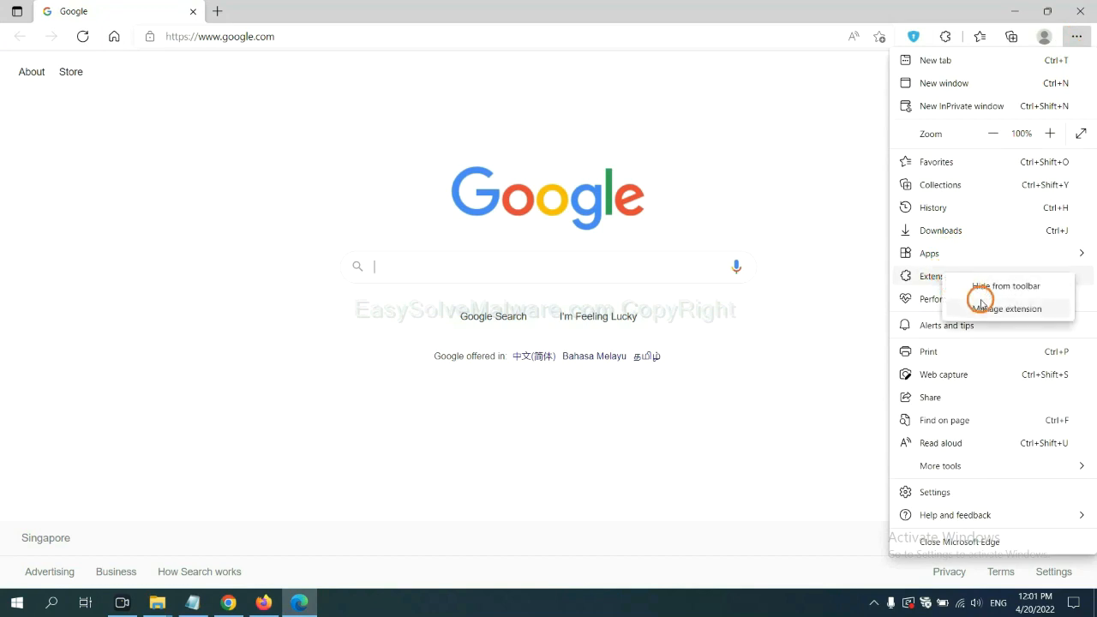
{"action": "mouse_move", "coordinate": [984, 307]}
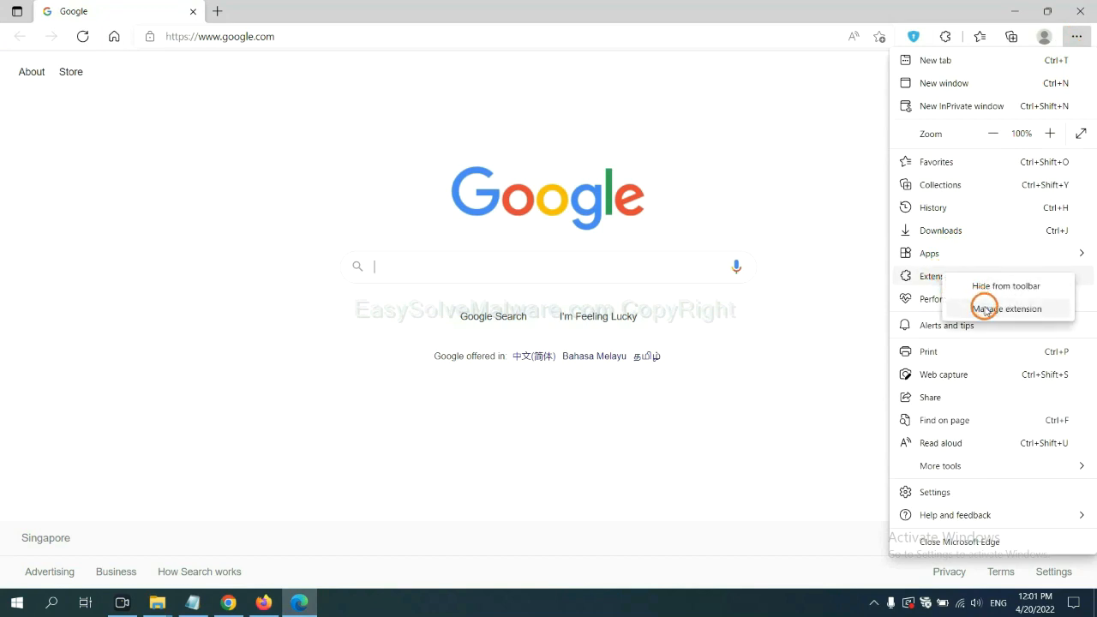
{"action": "left_click", "coordinate": [1006, 308]}
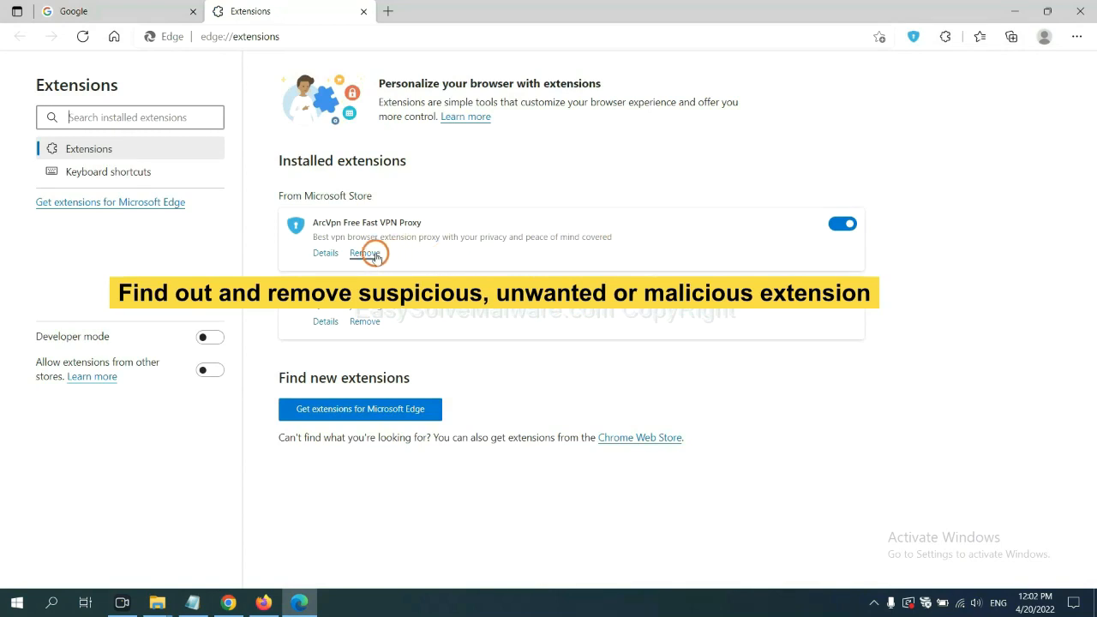
{"action": "left_click", "coordinate": [364, 252]}
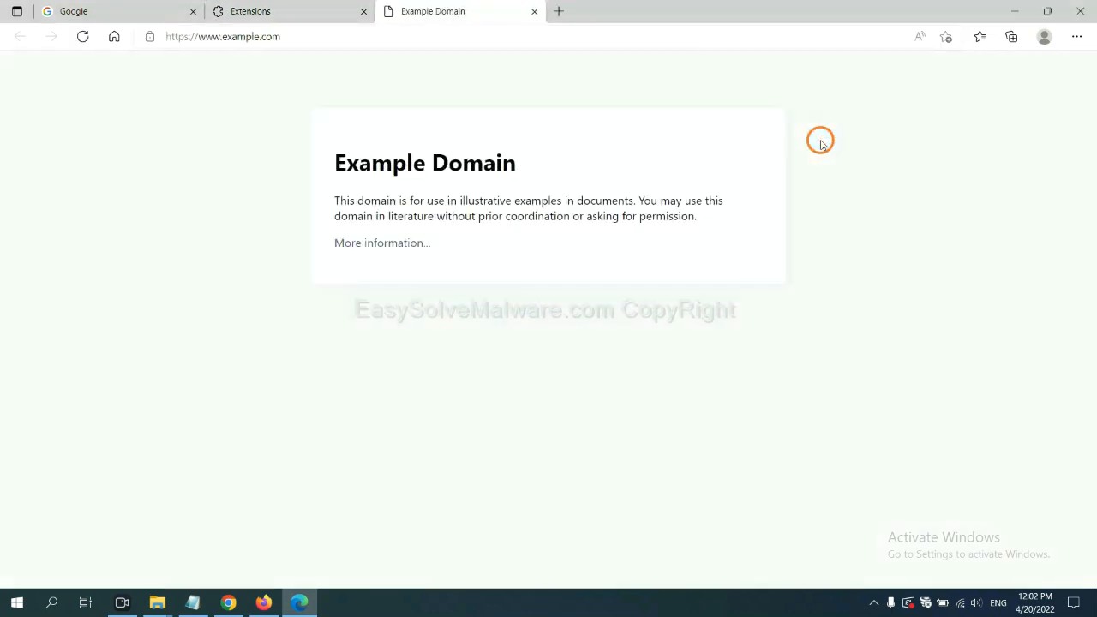
{"action": "mouse_move", "coordinate": [842, 336]}
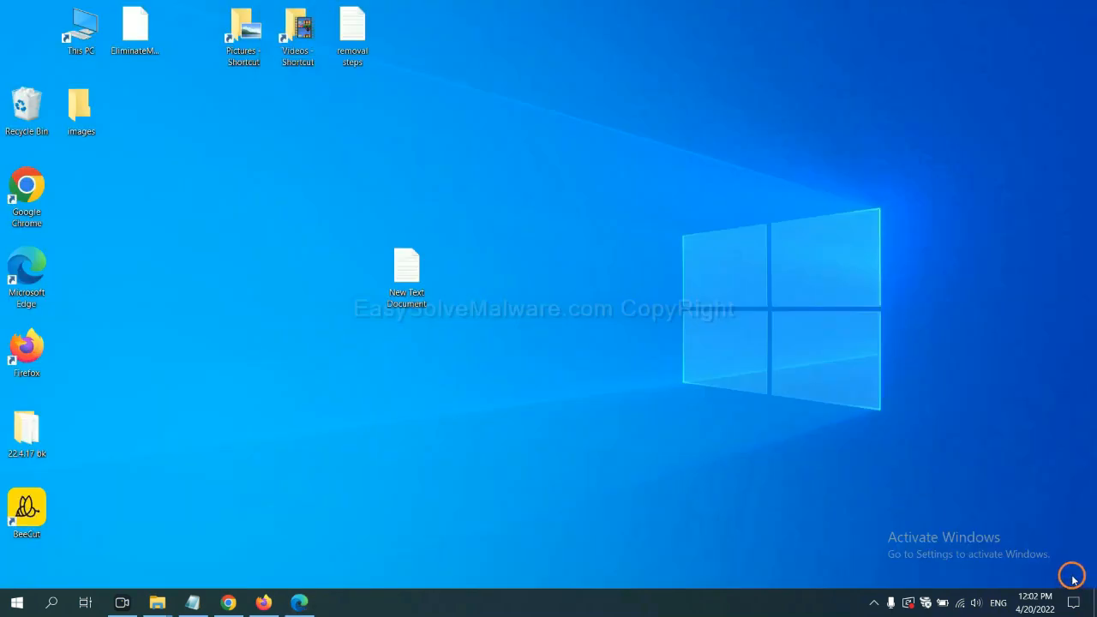
Open the New Text Document removal notes and launch regedit from the Run dialog
{"action": "double_click", "coordinate": [406, 270]}
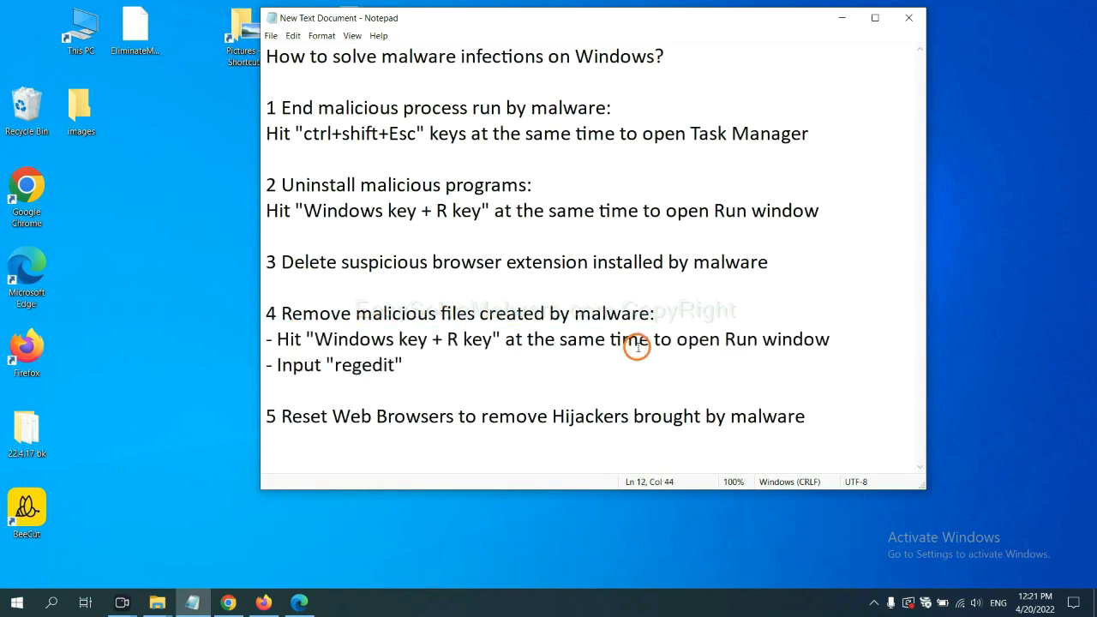
{"action": "key", "text": "Win+r"}
{"action": "type", "text": "regedit"}
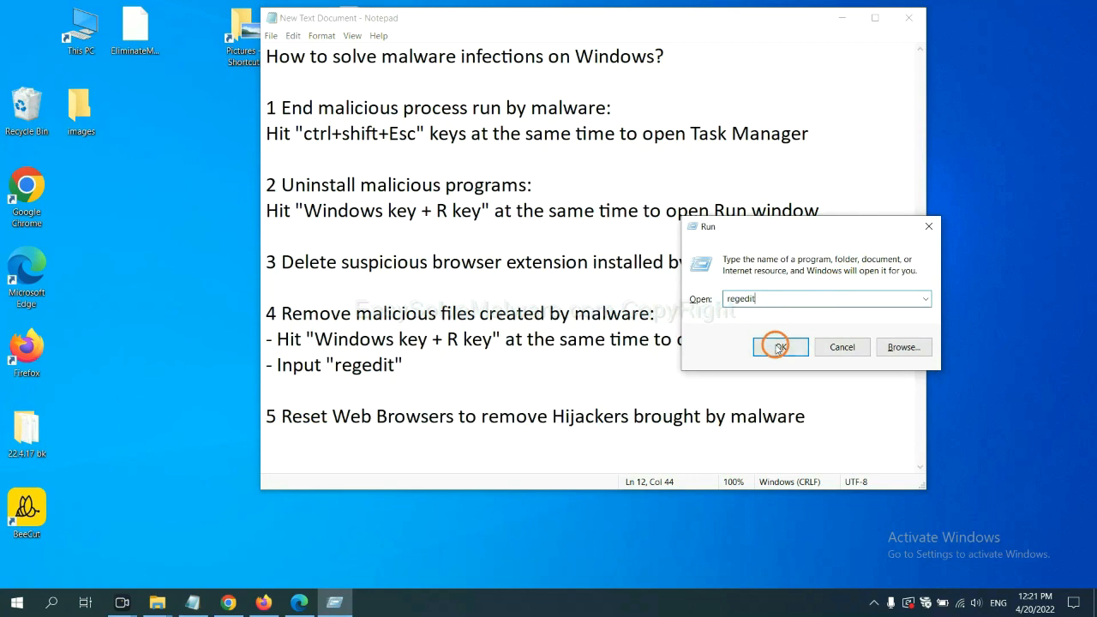
{"action": "left_click", "coordinate": [778, 346]}
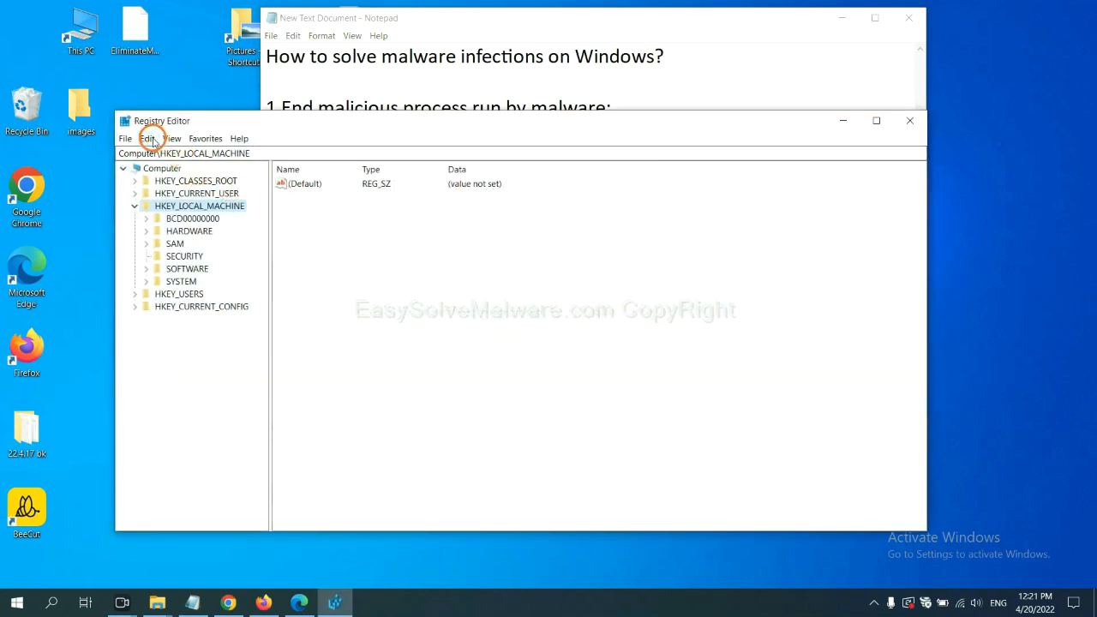
Search the registry from Edit > Find for the malware name, entered as 'be'
{"action": "left_click", "coordinate": [146, 138]}
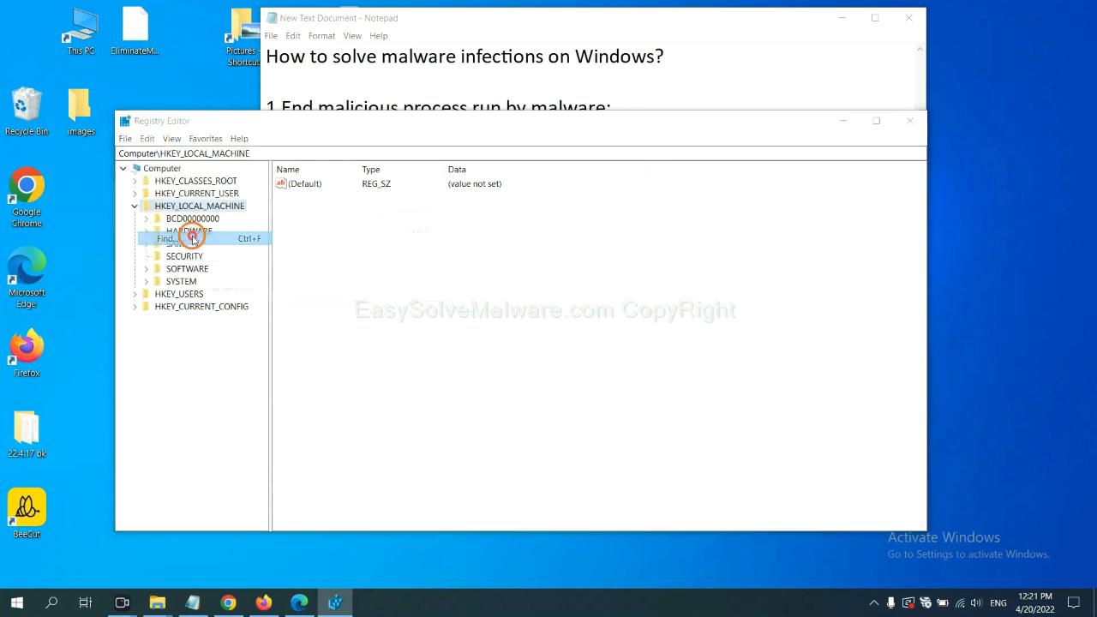
{"action": "left_click", "coordinate": [166, 239]}
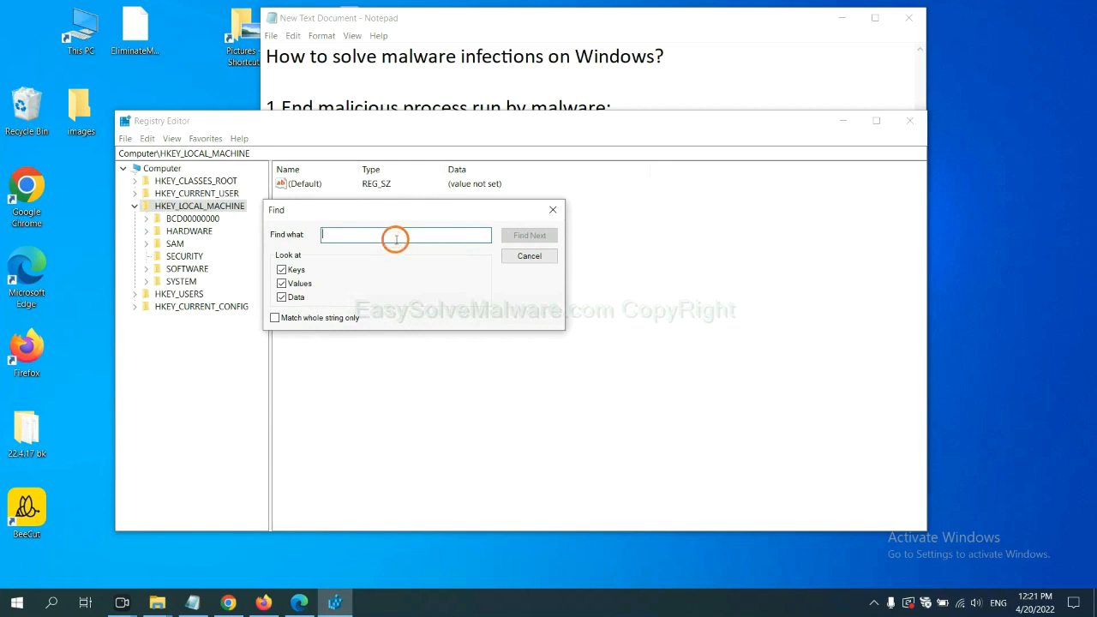
{"action": "type", "text": "Input the name of malware"}
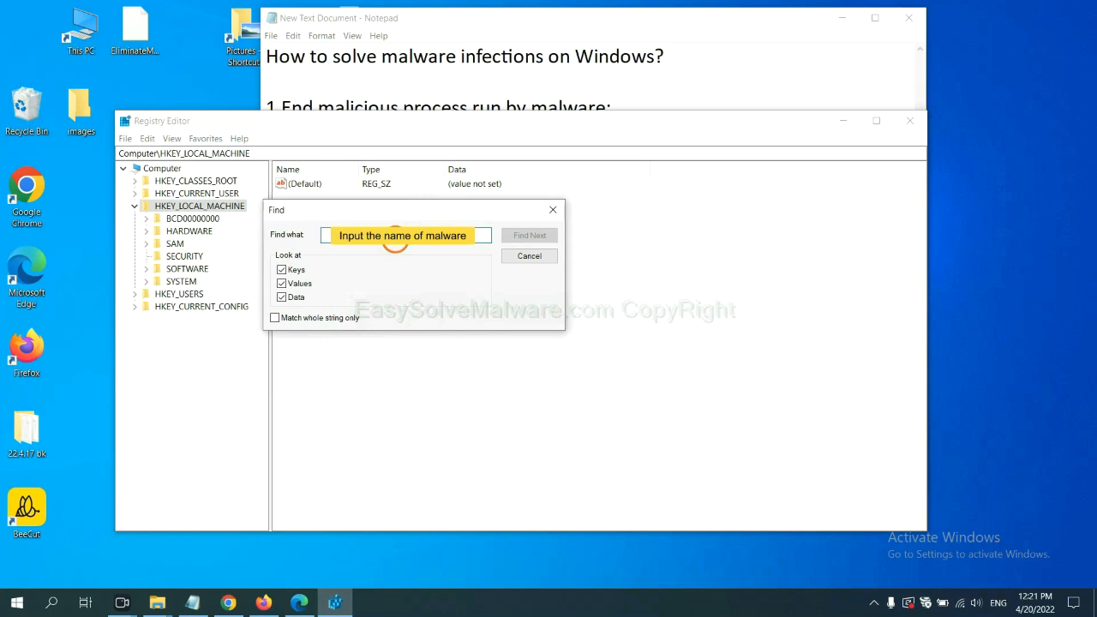
{"action": "type", "text": "be"}
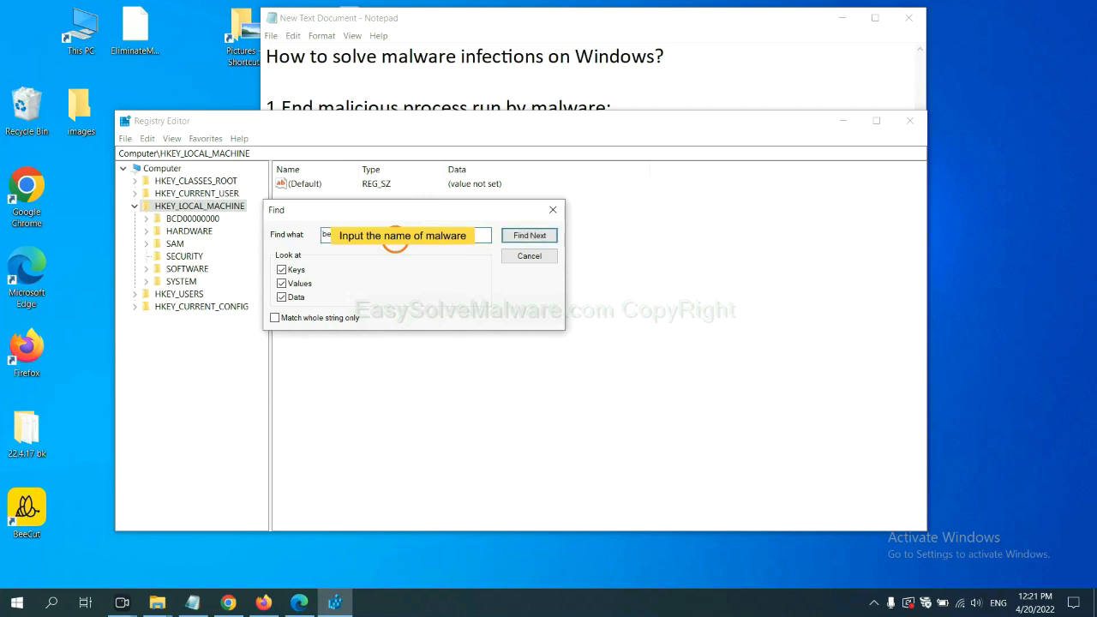
{"action": "left_click", "coordinate": [529, 235]}
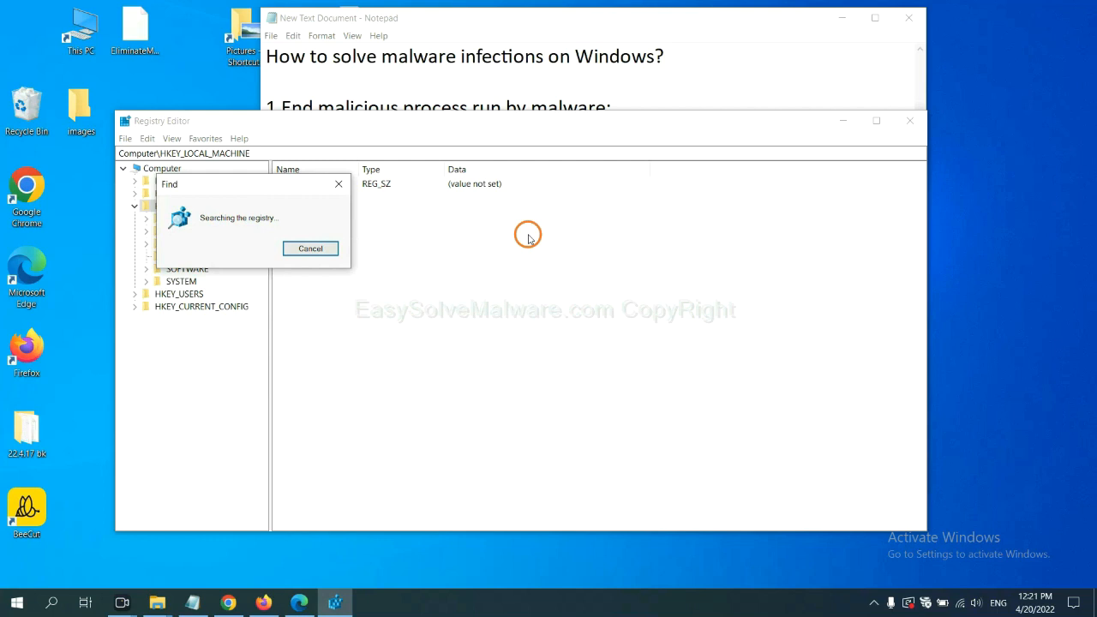
{"action": "mouse_move", "coordinate": [266, 172]}
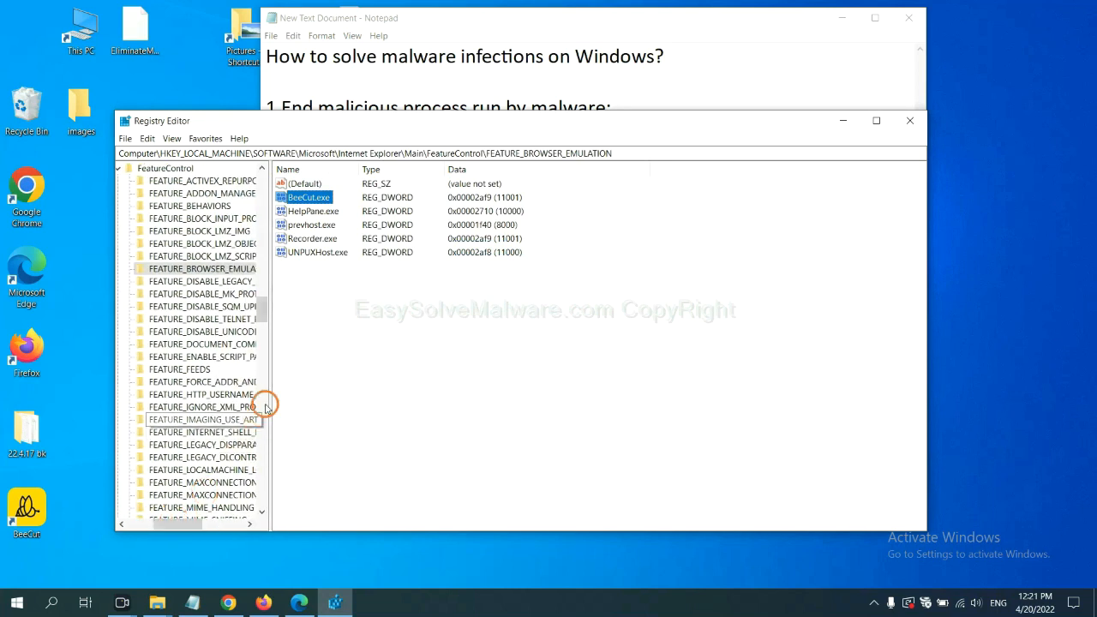
{"action": "mouse_move", "coordinate": [300, 350]}
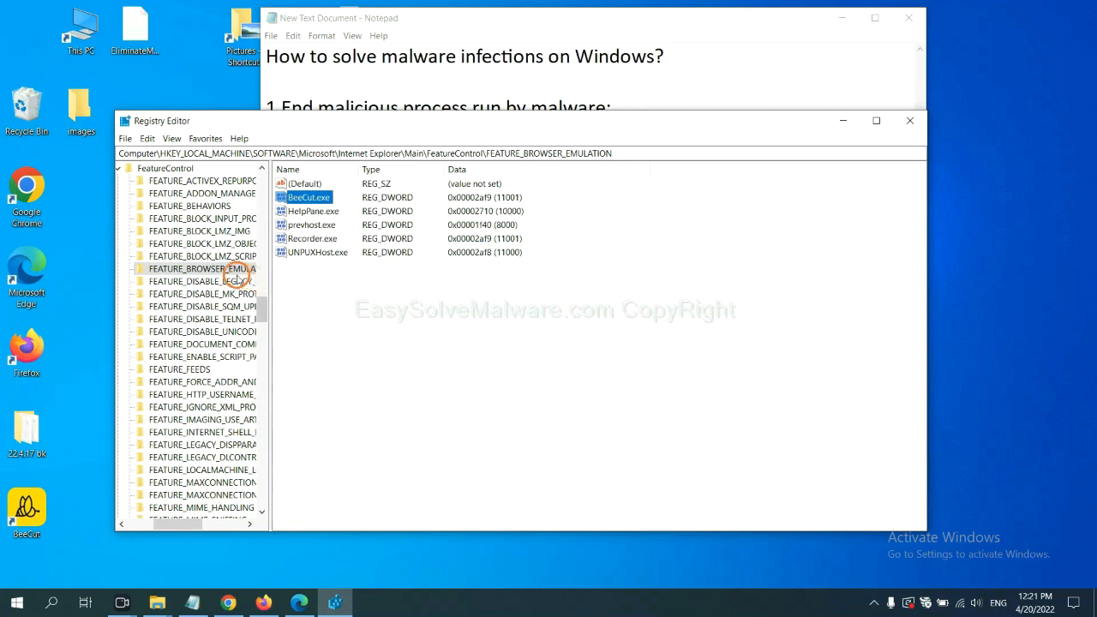
{"action": "right_click", "coordinate": [202, 269]}
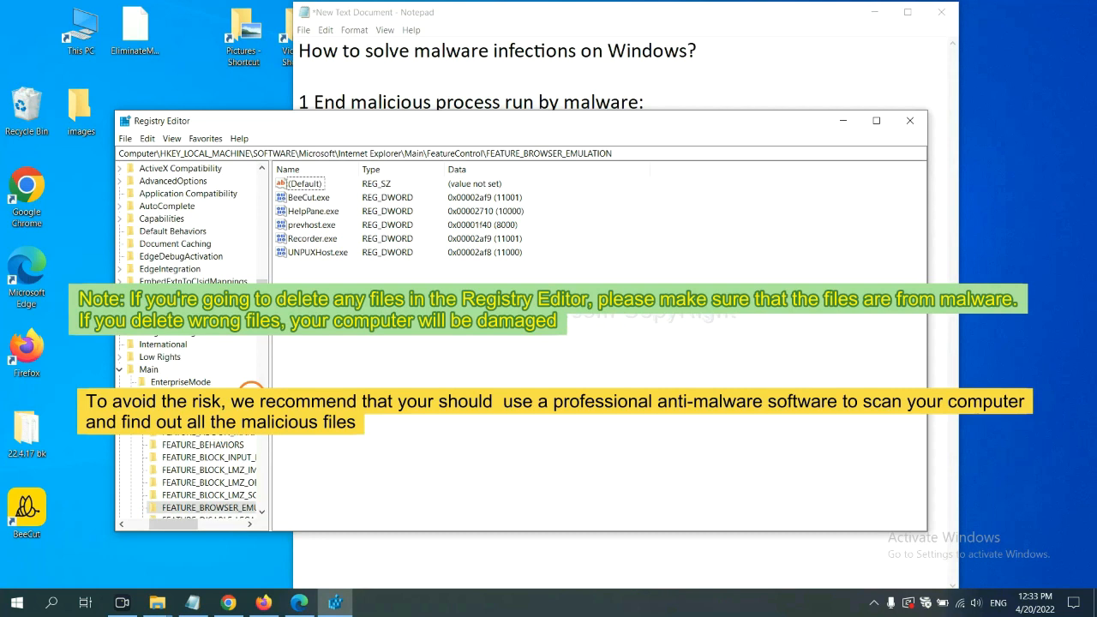
{"action": "mouse_move", "coordinate": [259, 338]}
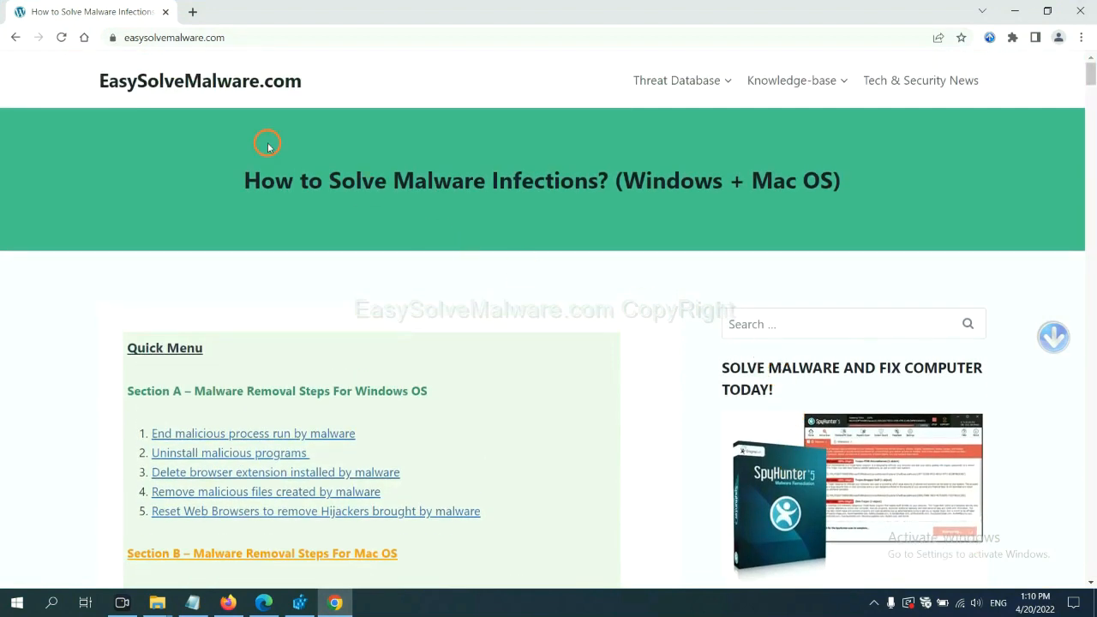
{"action": "mouse_move", "coordinate": [333, 93]}
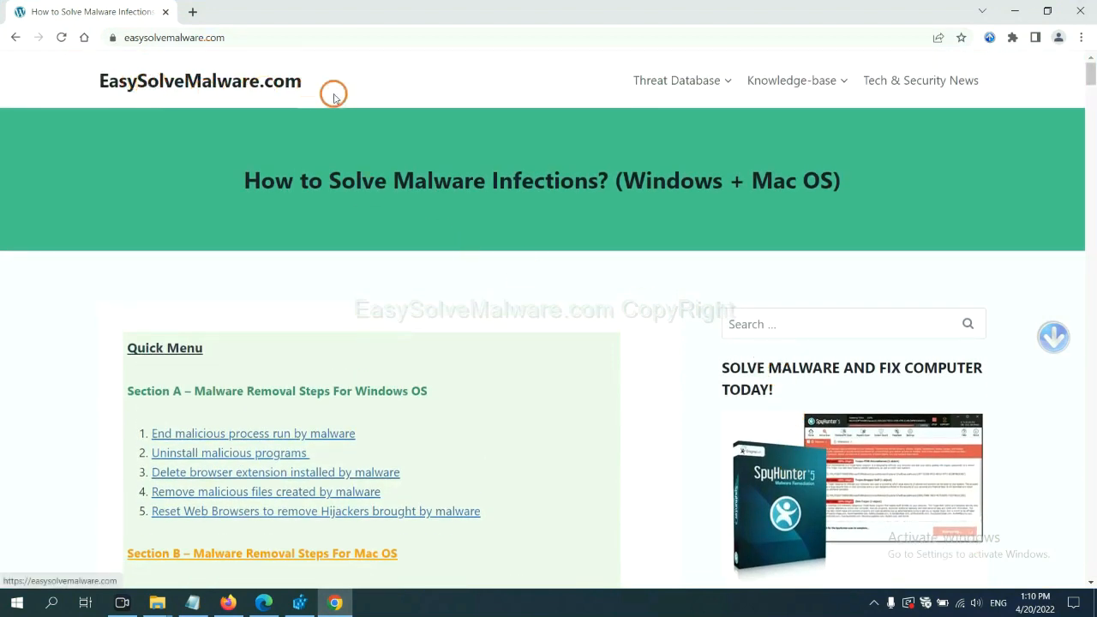
{"action": "scroll", "scroll_direction": "down", "scroll_amount": 3}
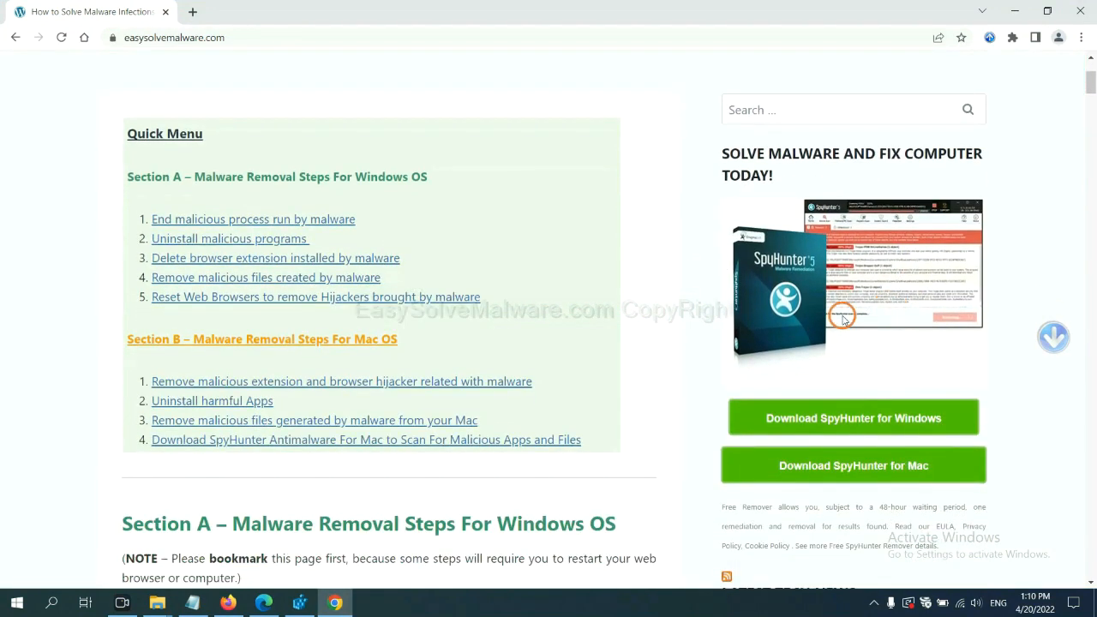
{"action": "mouse_move", "coordinate": [842, 304]}
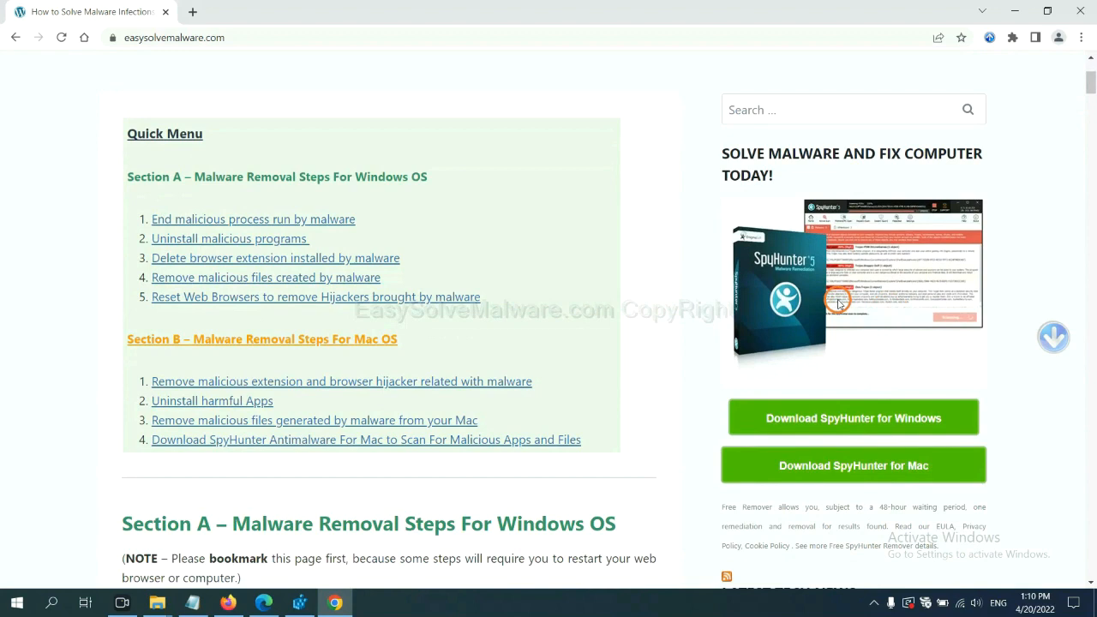
{"action": "mouse_move", "coordinate": [833, 330]}
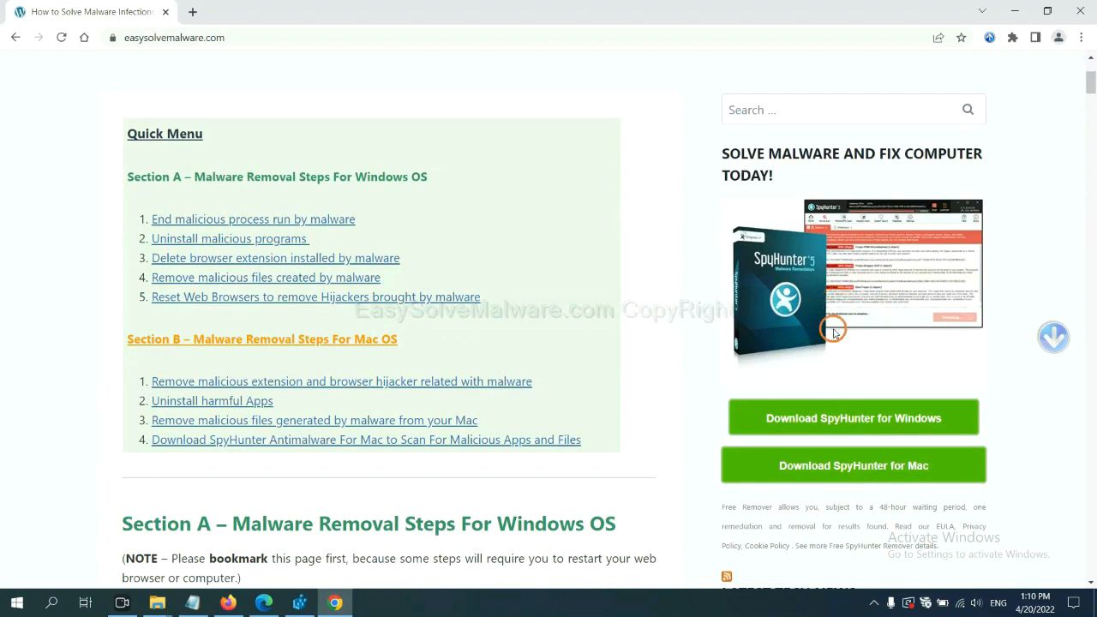
{"action": "mouse_move", "coordinate": [888, 221]}
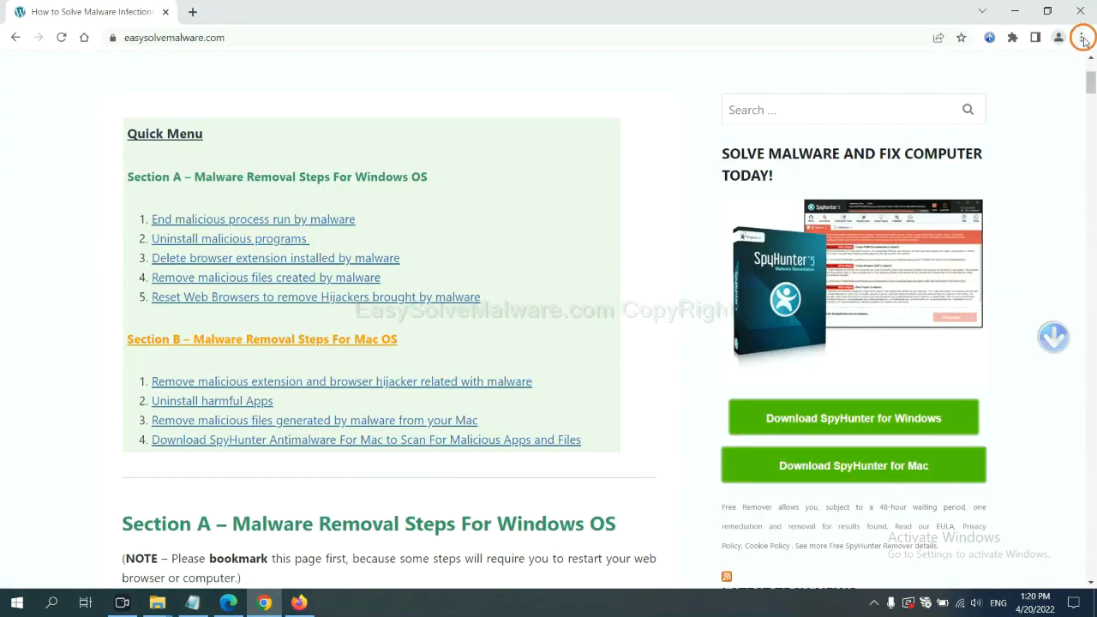
Search Chrome Settings for 'reset' and choose Restore settings to their original defaults
{"action": "left_click", "coordinate": [1080, 37]}
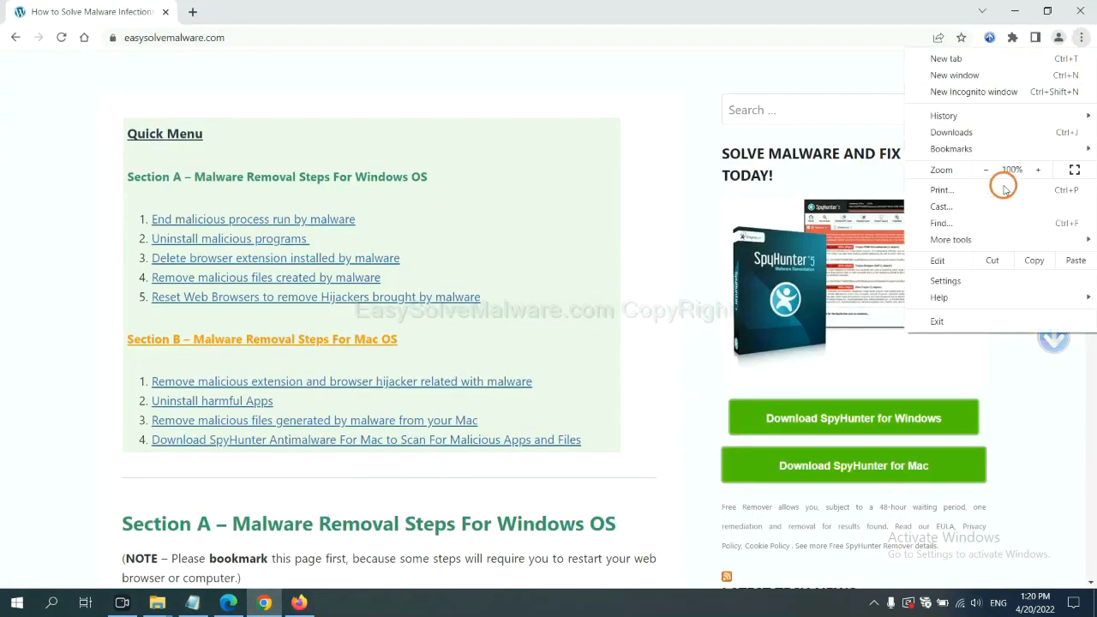
{"action": "left_click", "coordinate": [945, 280]}
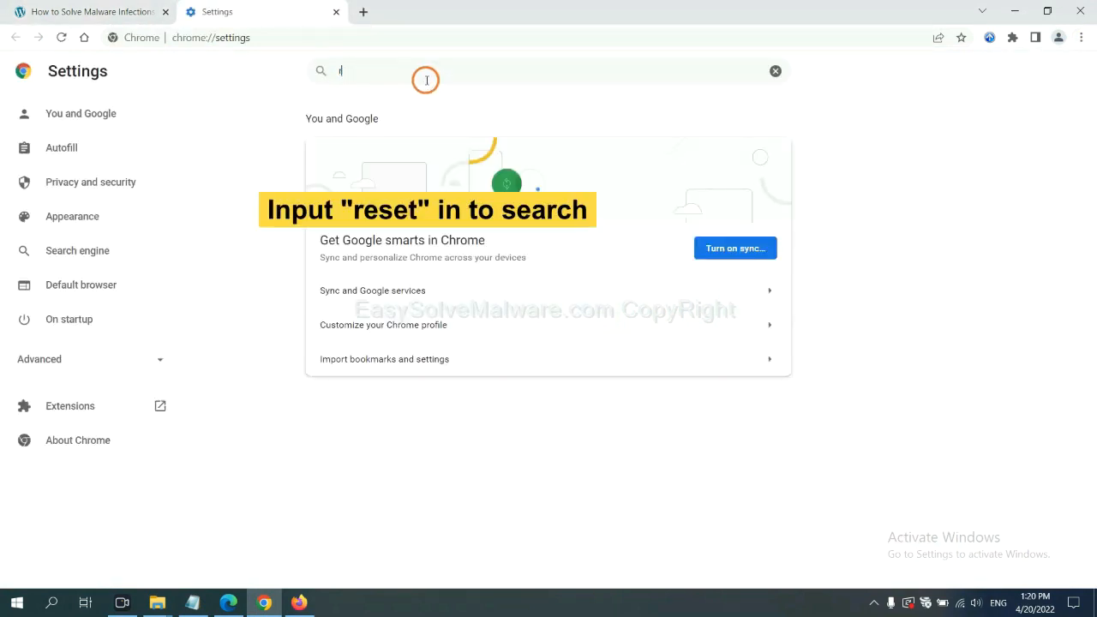
{"action": "type", "text": "reset"}
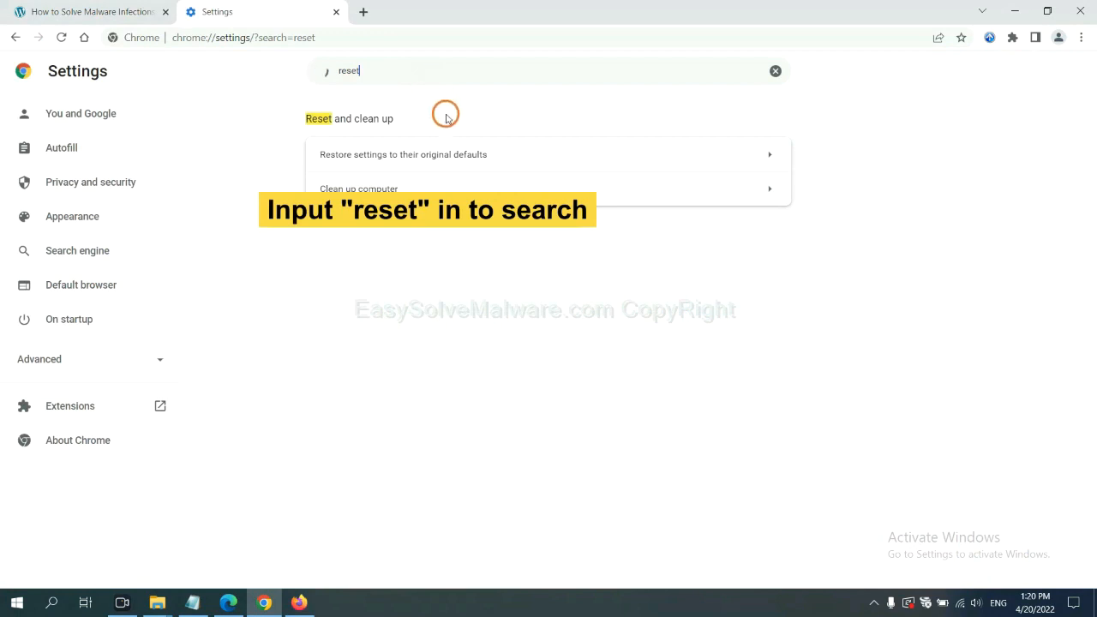
{"action": "left_click", "coordinate": [403, 154]}
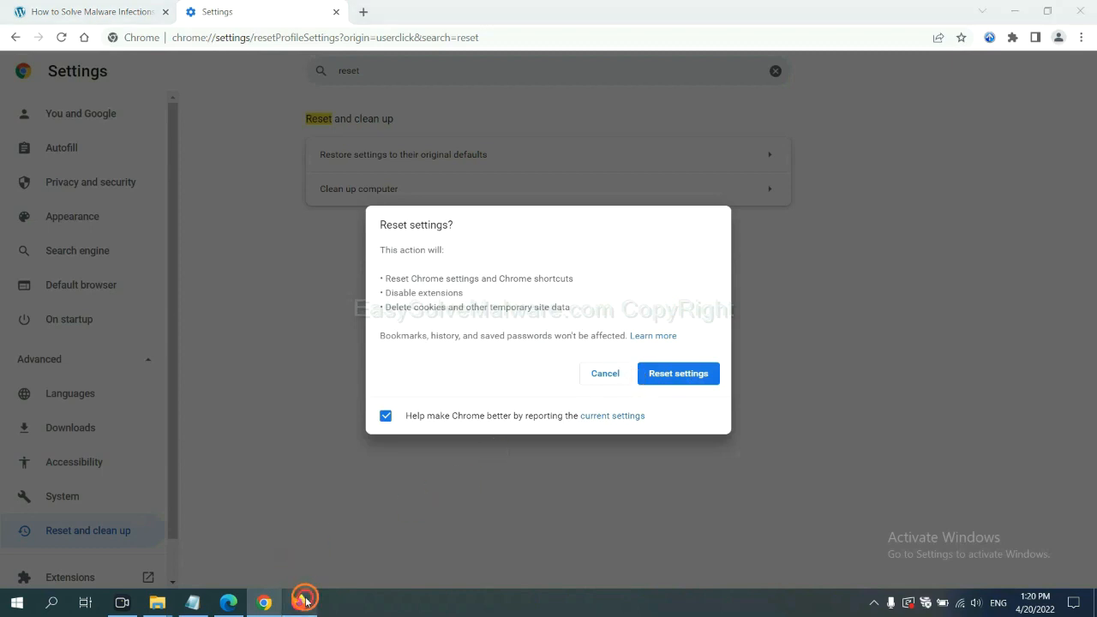
Open Firefox's Help > More troubleshooting information page and choose Refresh Firefox
{"action": "left_click", "coordinate": [299, 603]}
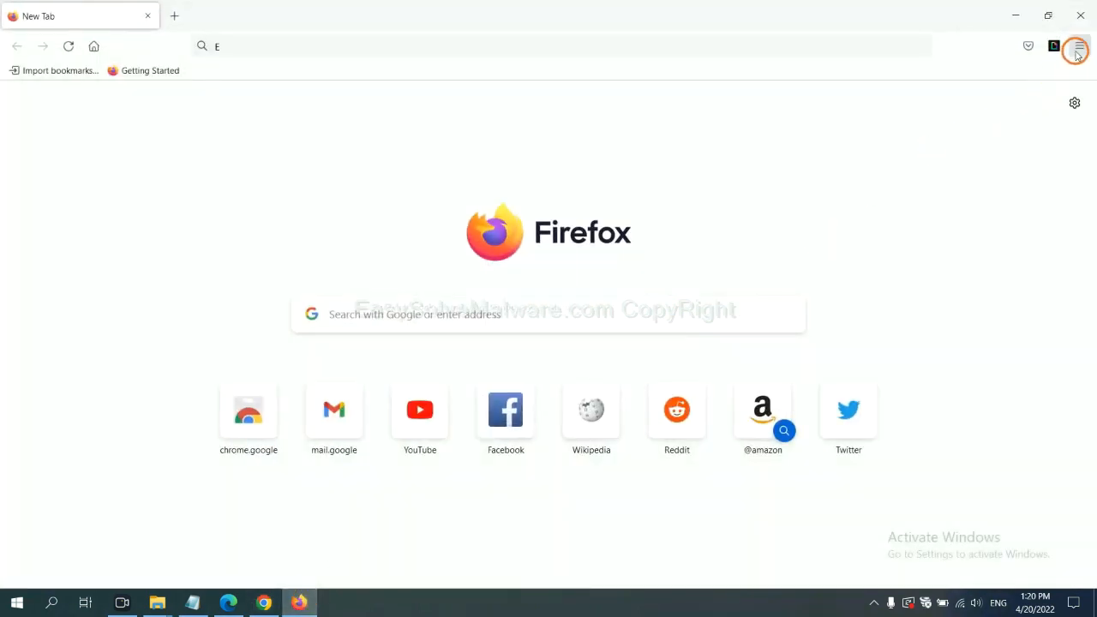
{"action": "left_click", "coordinate": [1077, 46]}
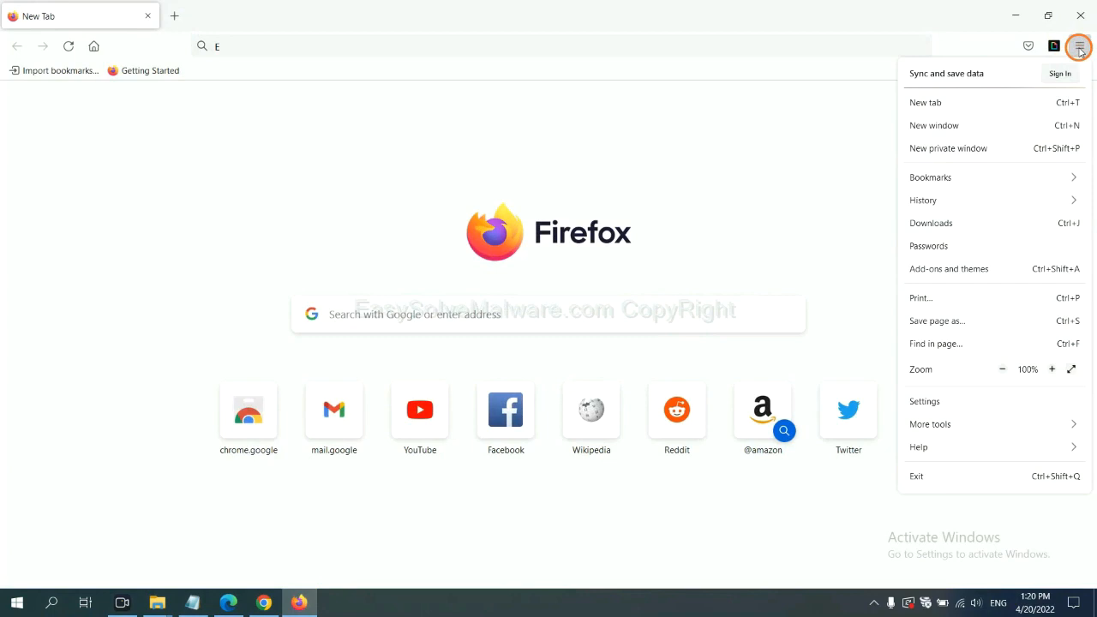
{"action": "mouse_move", "coordinate": [943, 447]}
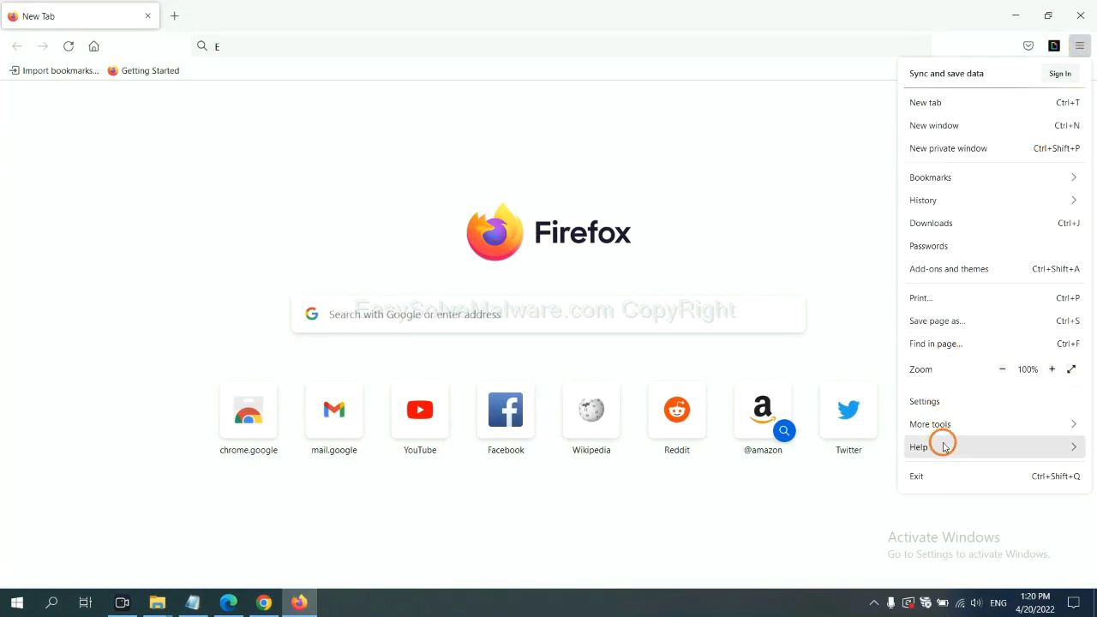
{"action": "left_click", "coordinate": [917, 447]}
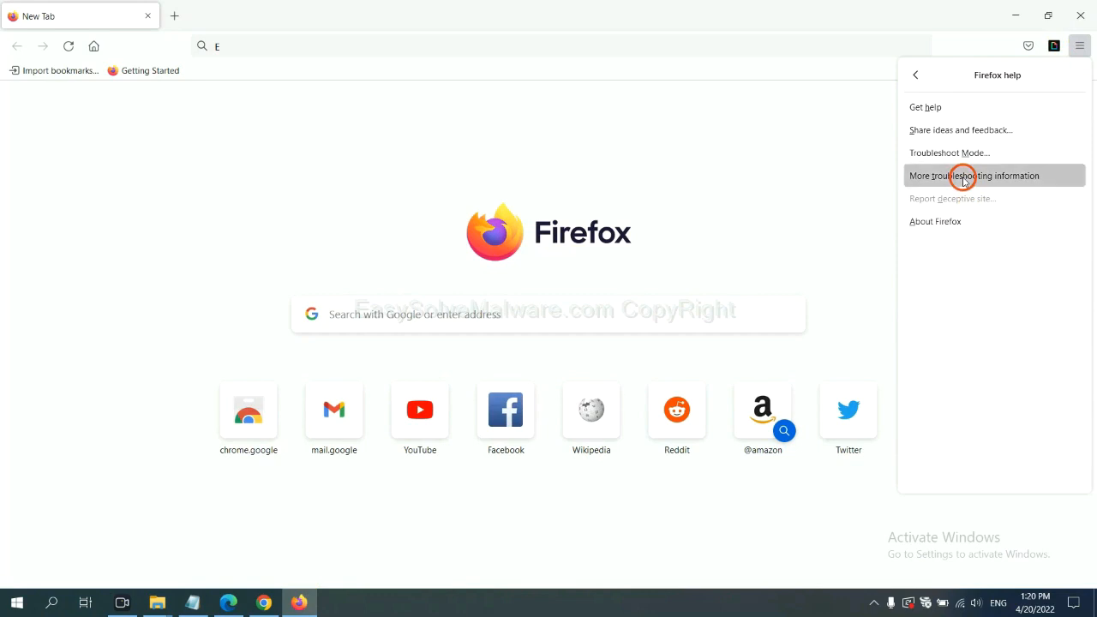
{"action": "left_click", "coordinate": [974, 176]}
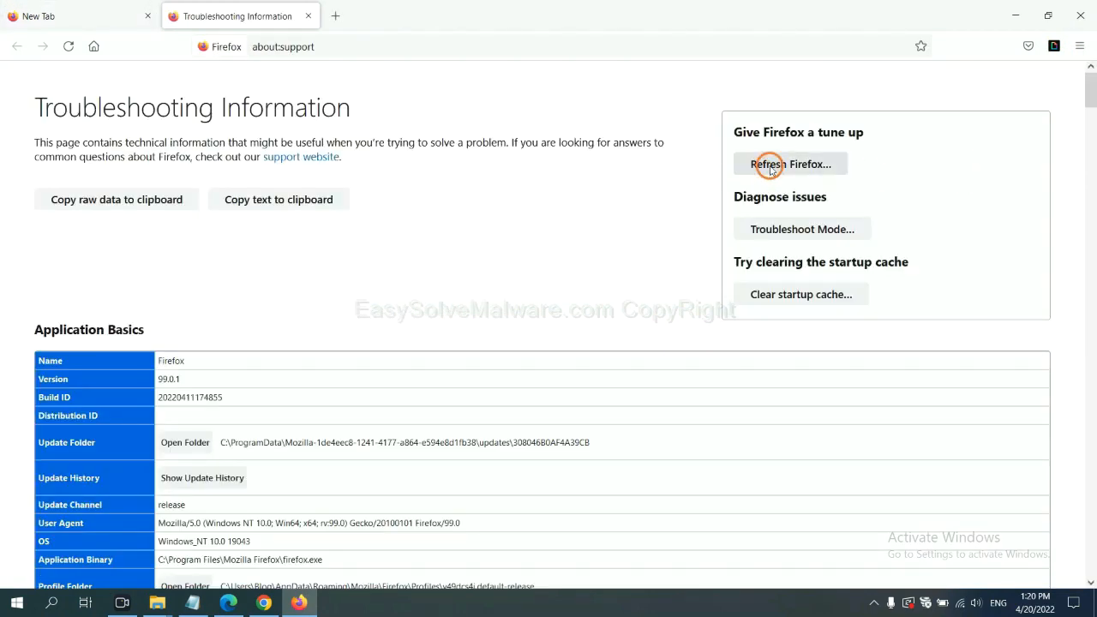
{"action": "left_click", "coordinate": [790, 164]}
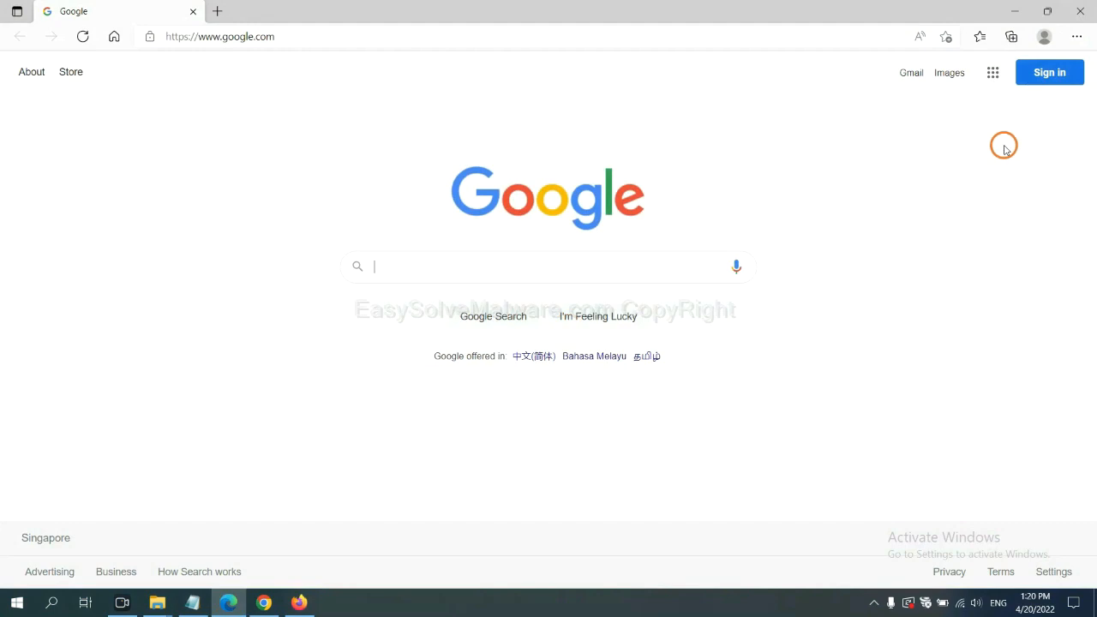
Search Edge Settings for 'reset' and choose Restore settings to their default values
{"action": "left_click", "coordinate": [1076, 36]}
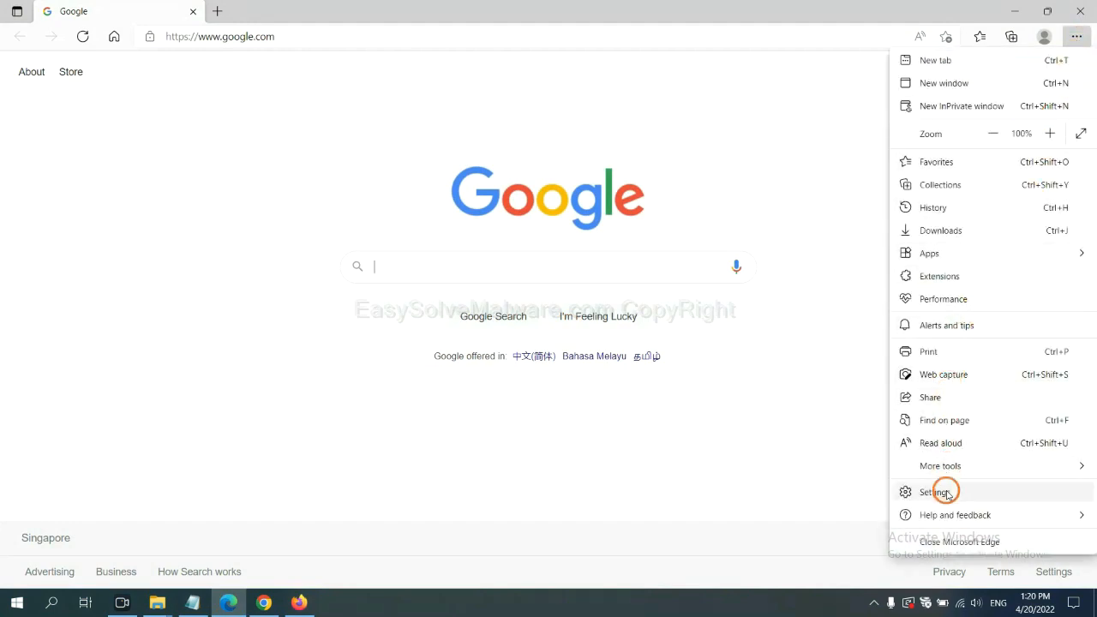
{"action": "left_click", "coordinate": [933, 492]}
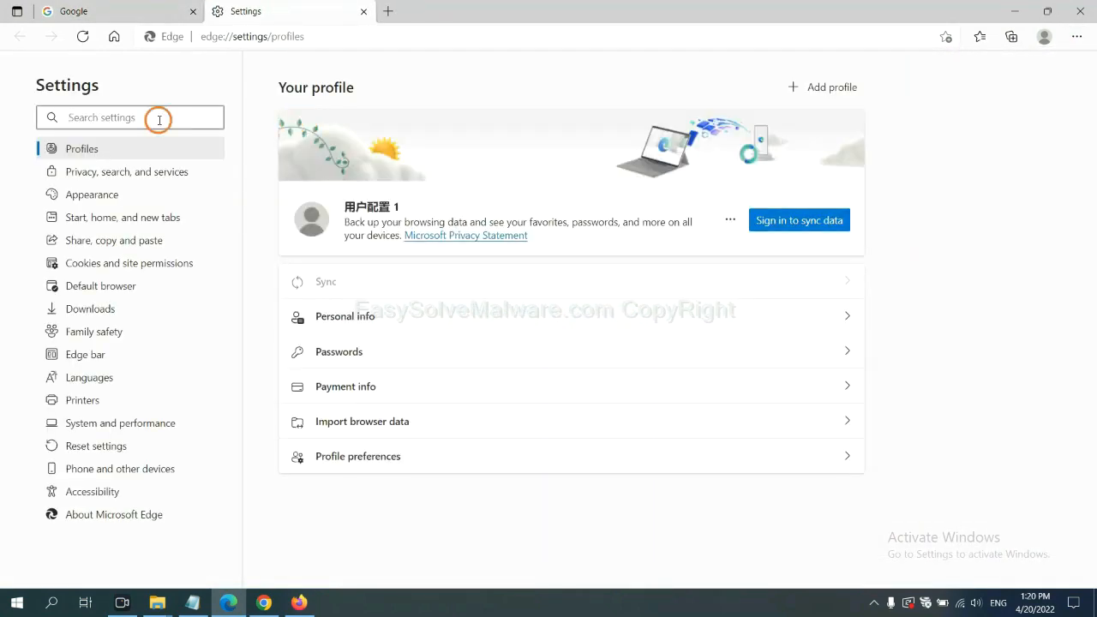
{"action": "type", "text": "reset"}
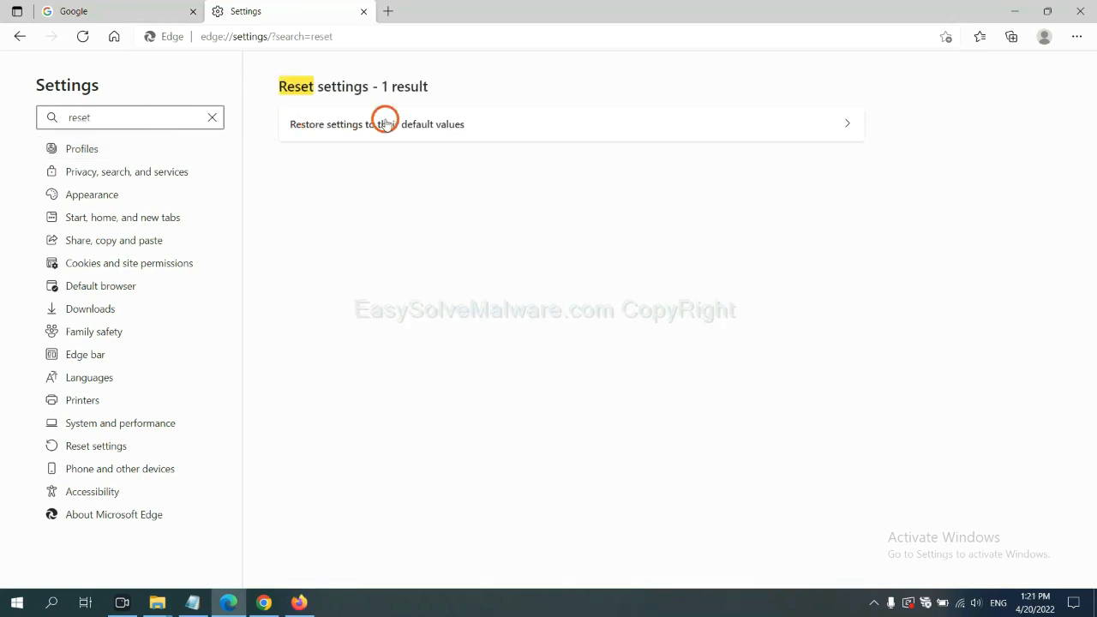
{"action": "left_click", "coordinate": [376, 124]}
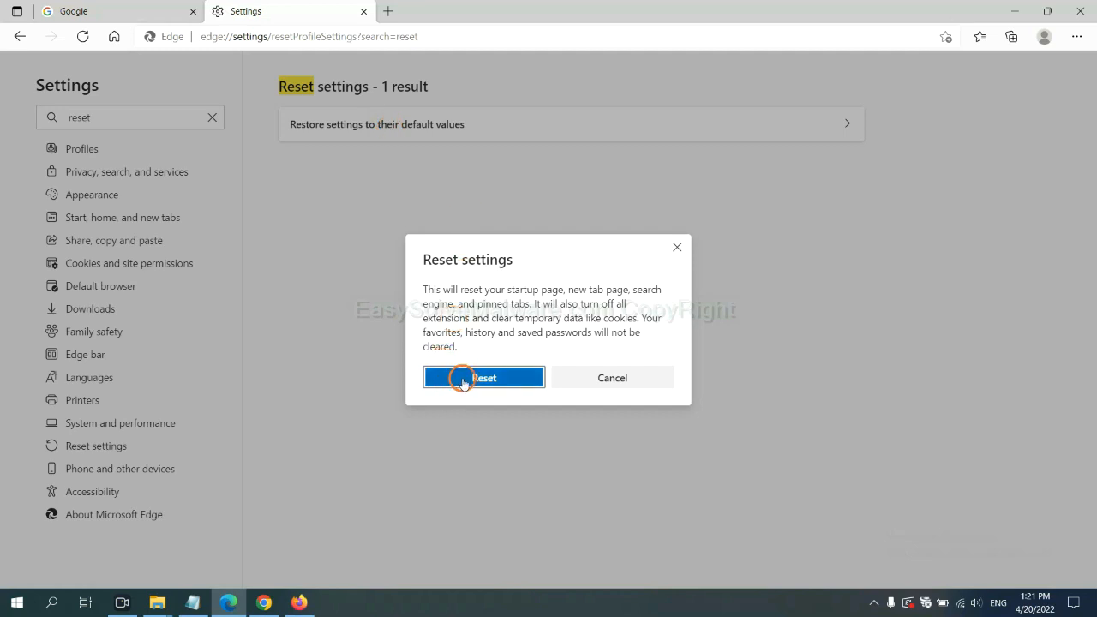